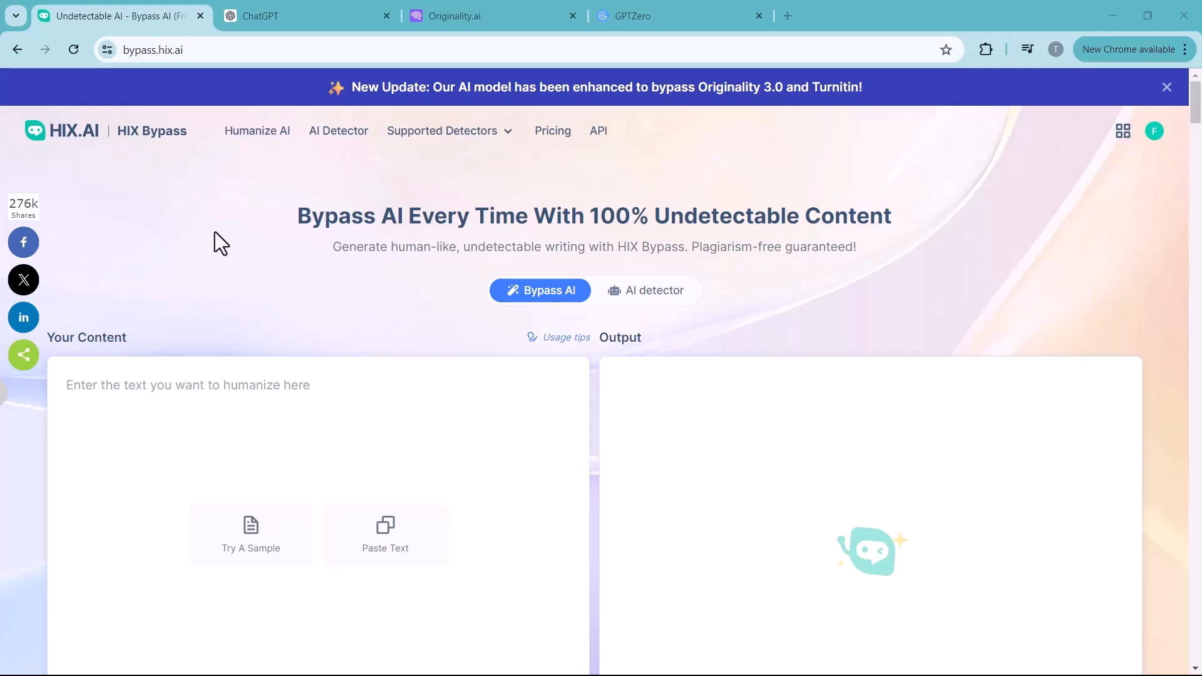
{"action": "mouse_move", "coordinate": [352, 67]}
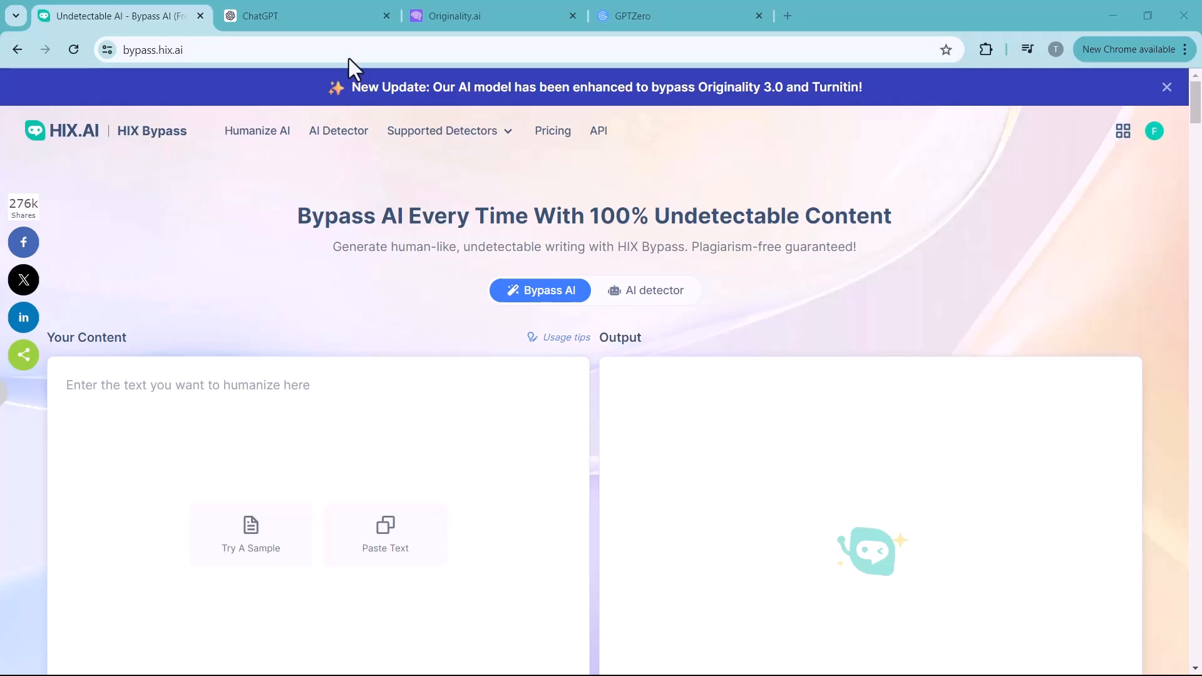
{"action": "mouse_move", "coordinate": [218, 253]}
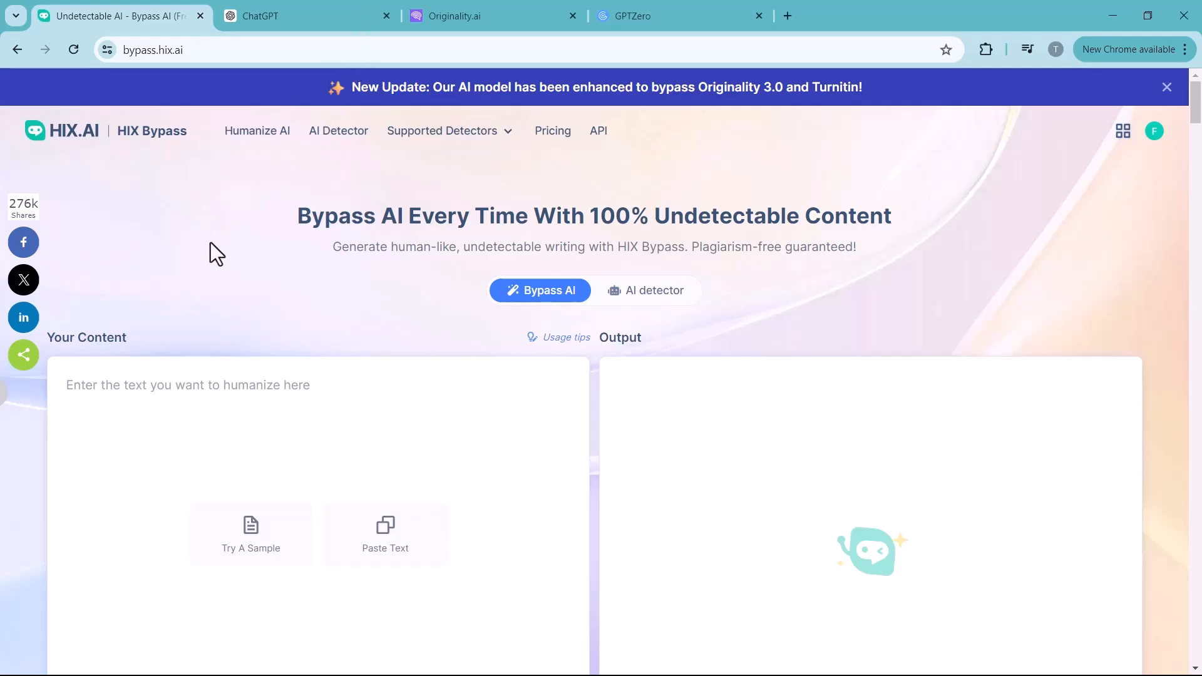
- Browse the HIX Bypass page's sample comparison, detector carousel and languages, down to the features section
{"action": "left_click", "coordinate": [1166, 86]}
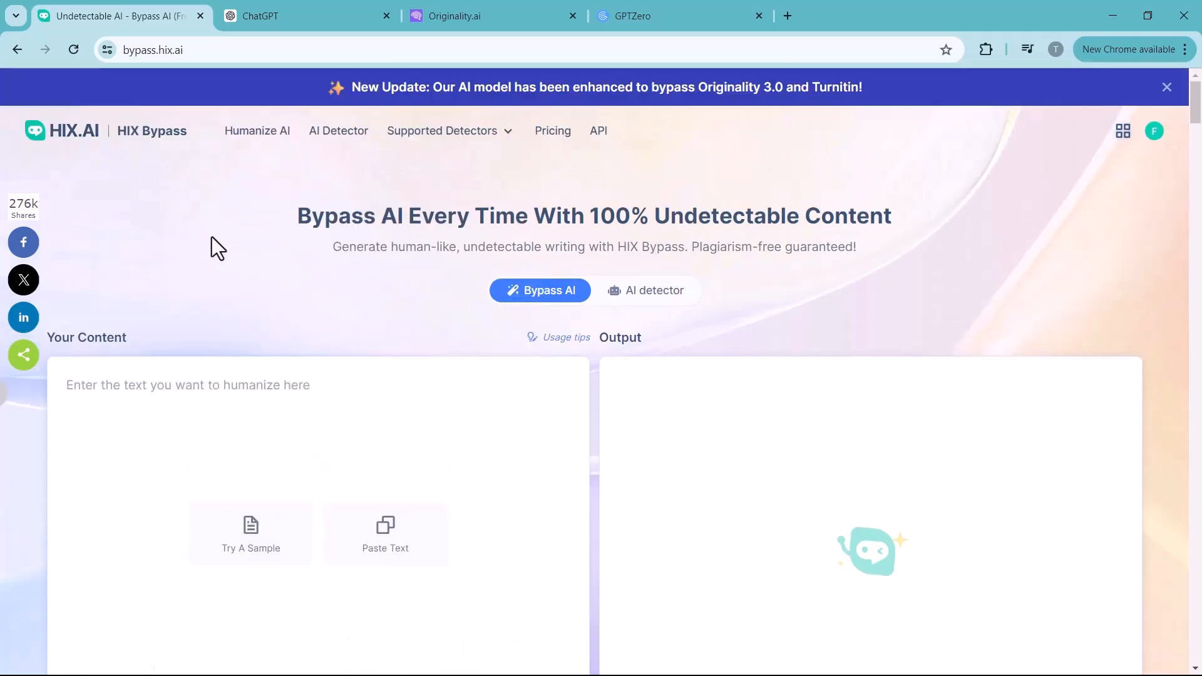
{"action": "mouse_move", "coordinate": [448, 346]}
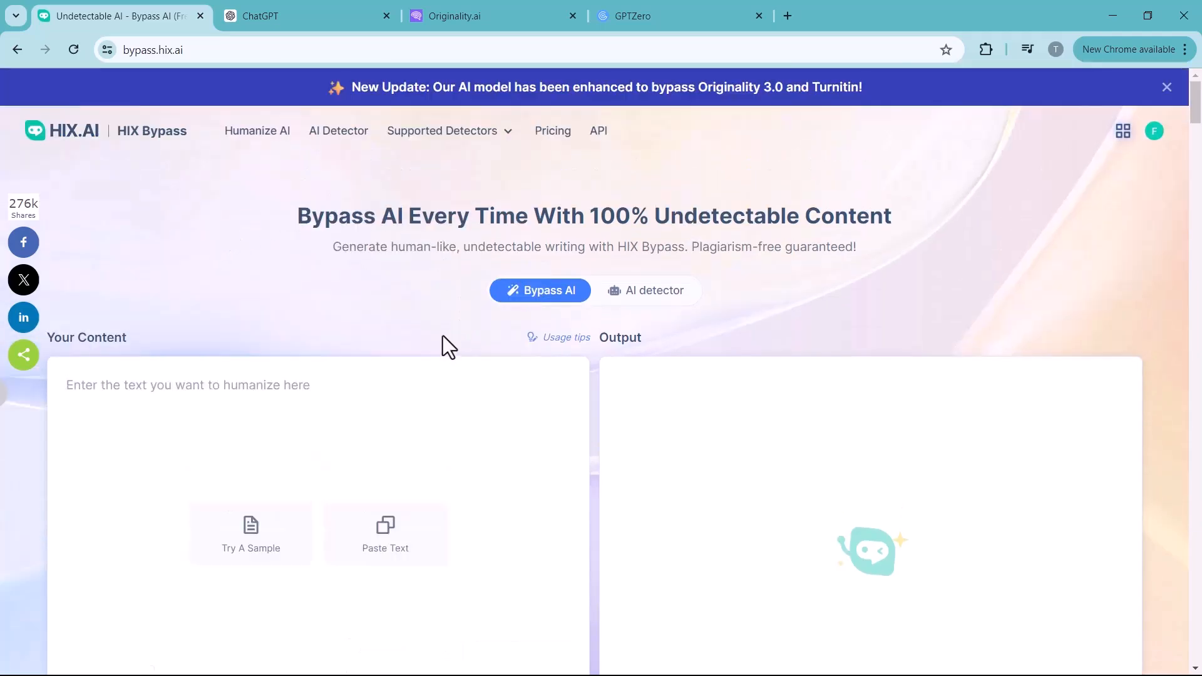
{"action": "scroll", "scroll_direction": "down", "scroll_amount": 3}
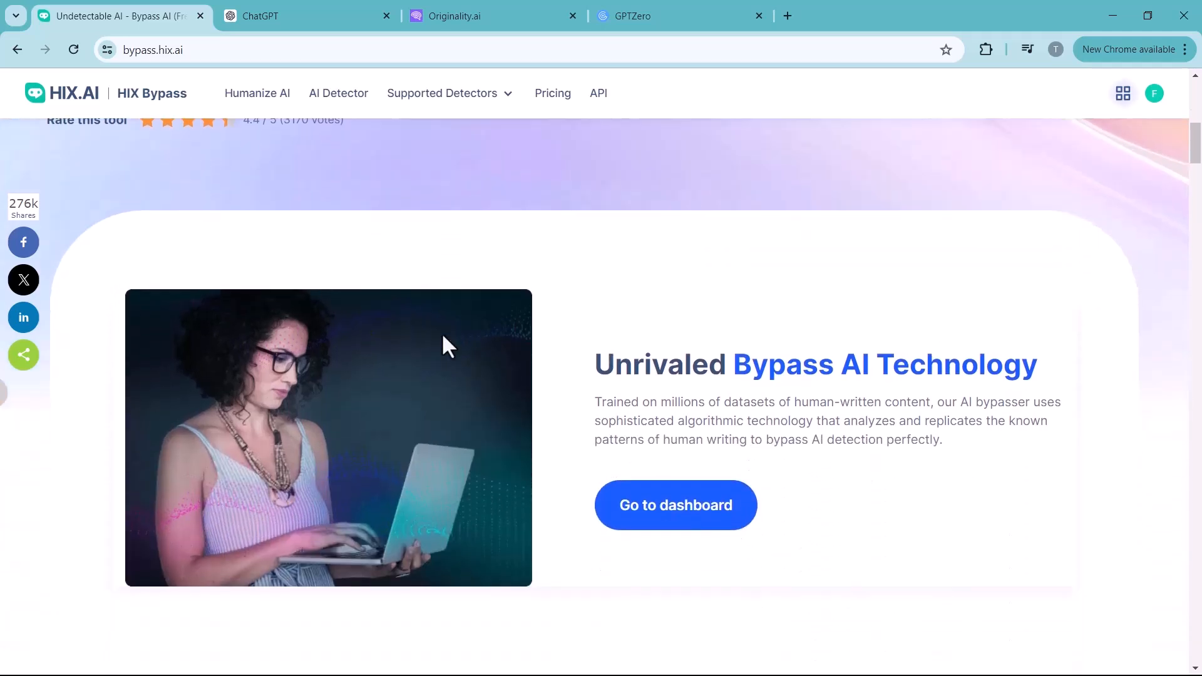
{"action": "scroll", "scroll_direction": "down", "scroll_amount": 3}
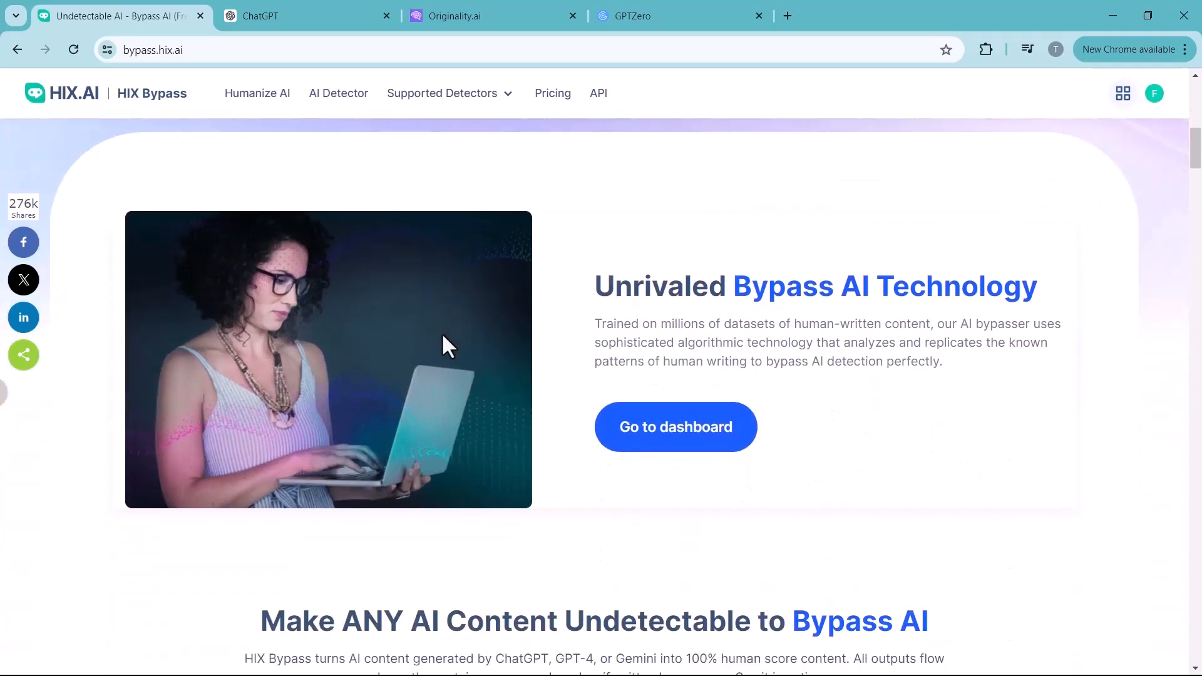
{"action": "scroll", "scroll_direction": "down", "scroll_amount": 3}
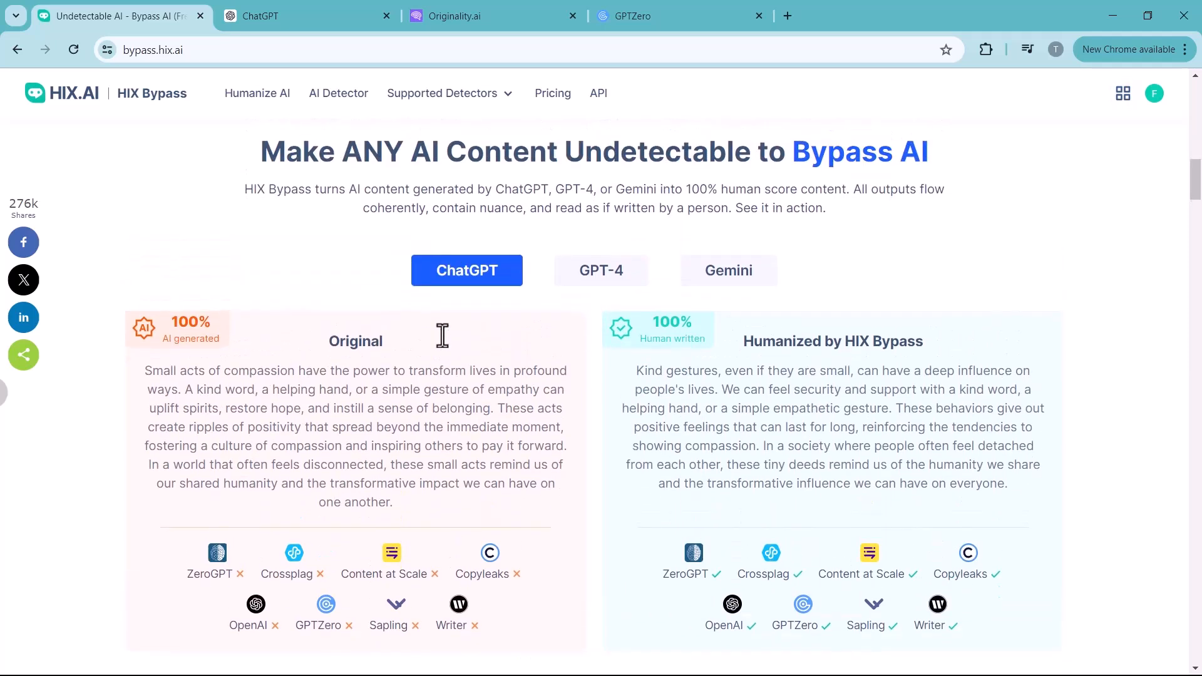
{"action": "mouse_move", "coordinate": [643, 366]}
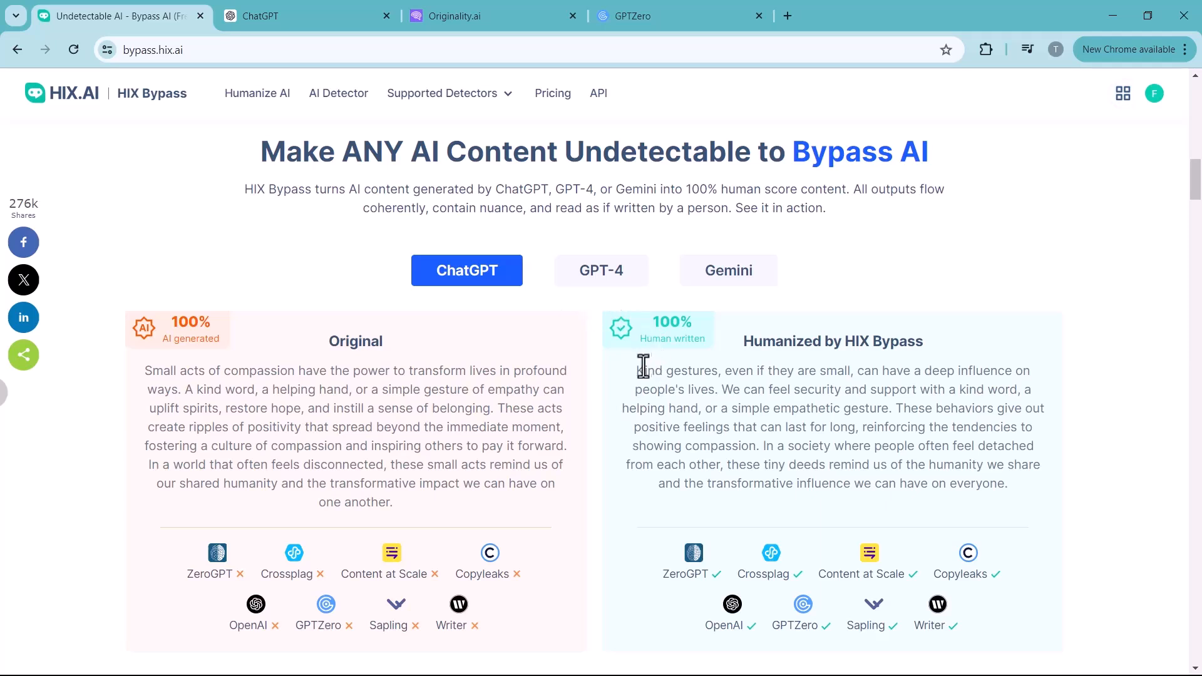
{"action": "mouse_move", "coordinate": [594, 398]}
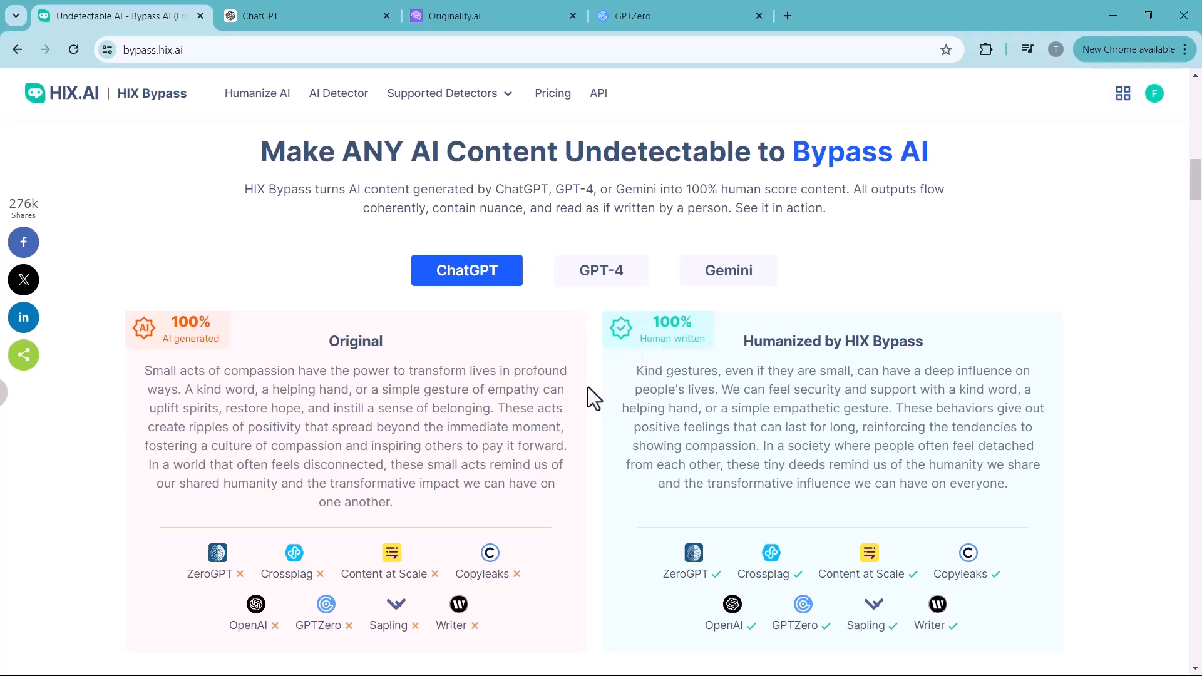
{"action": "scroll", "scroll_direction": "down", "scroll_amount": 3}
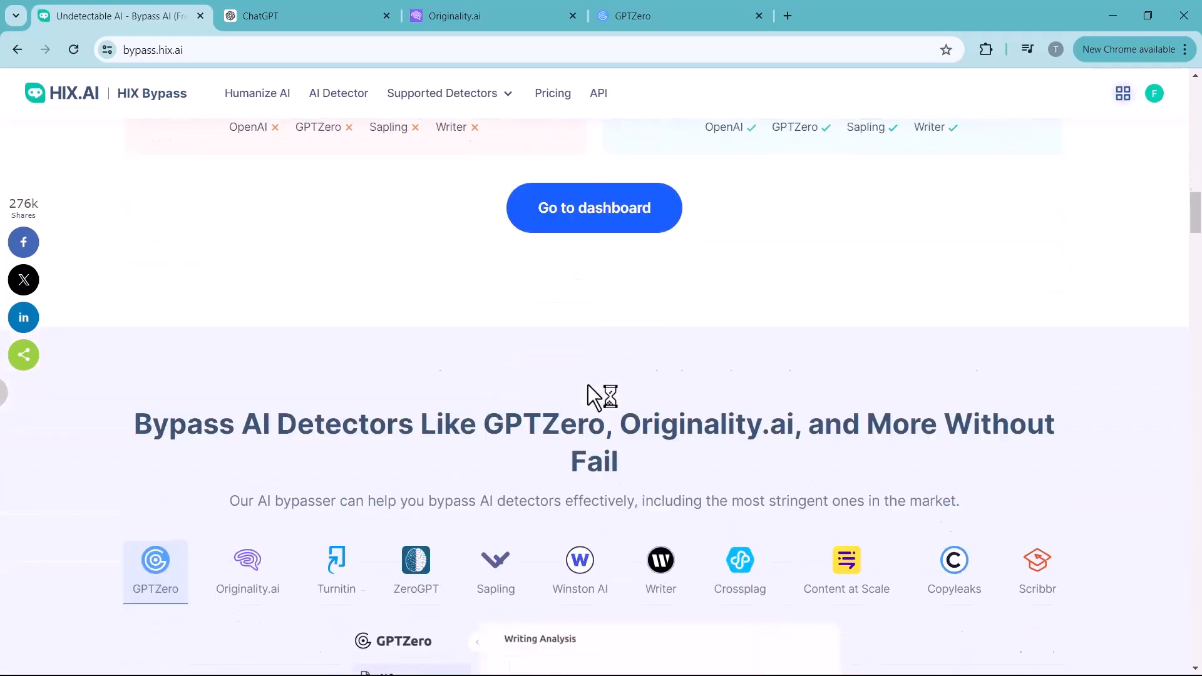
{"action": "scroll", "scroll_direction": "down", "scroll_amount": 3}
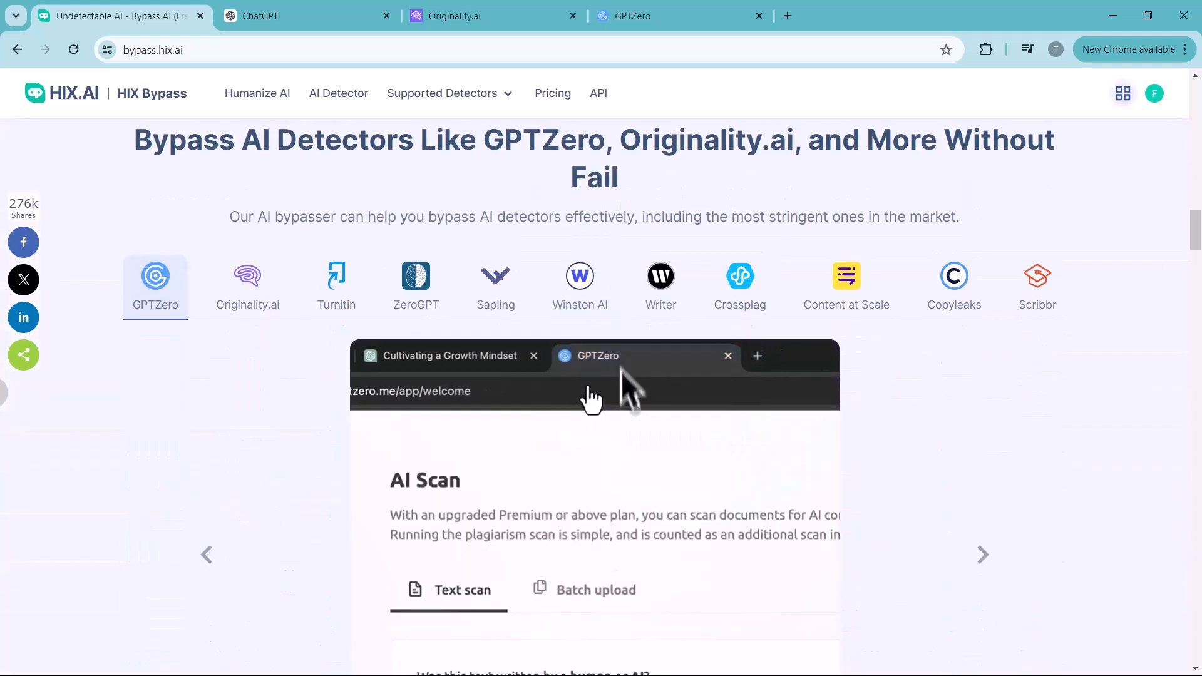
{"action": "scroll", "scroll_direction": "down", "scroll_amount": 3}
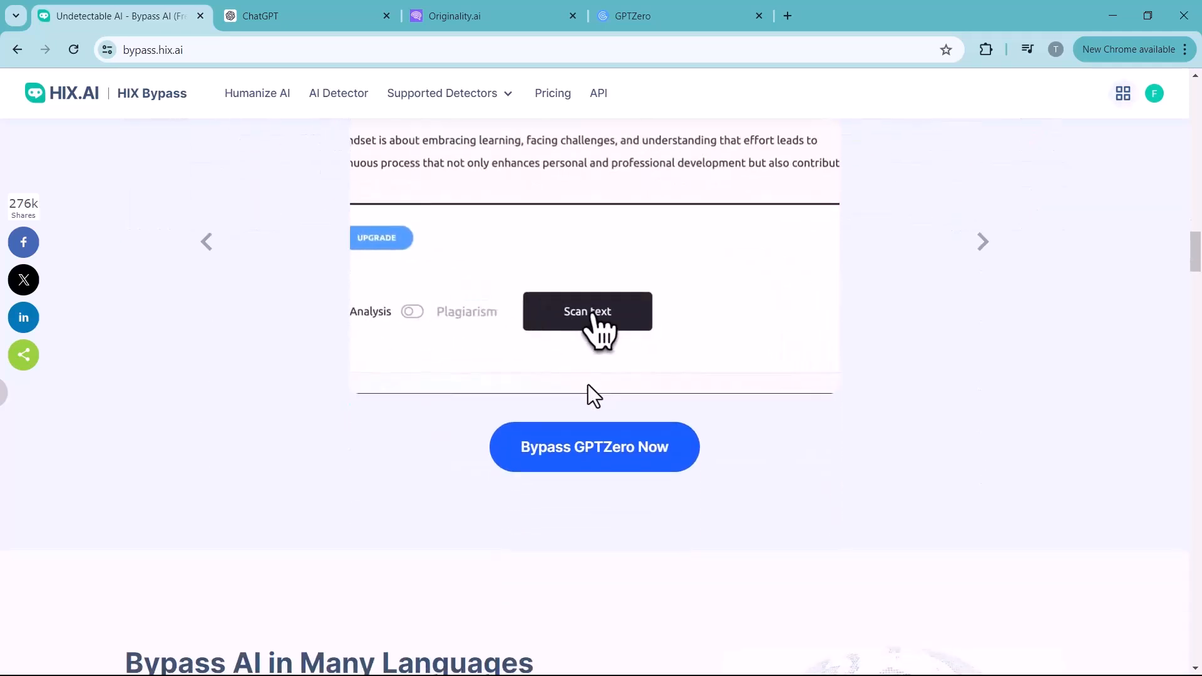
{"action": "scroll", "scroll_direction": "down", "scroll_amount": 3}
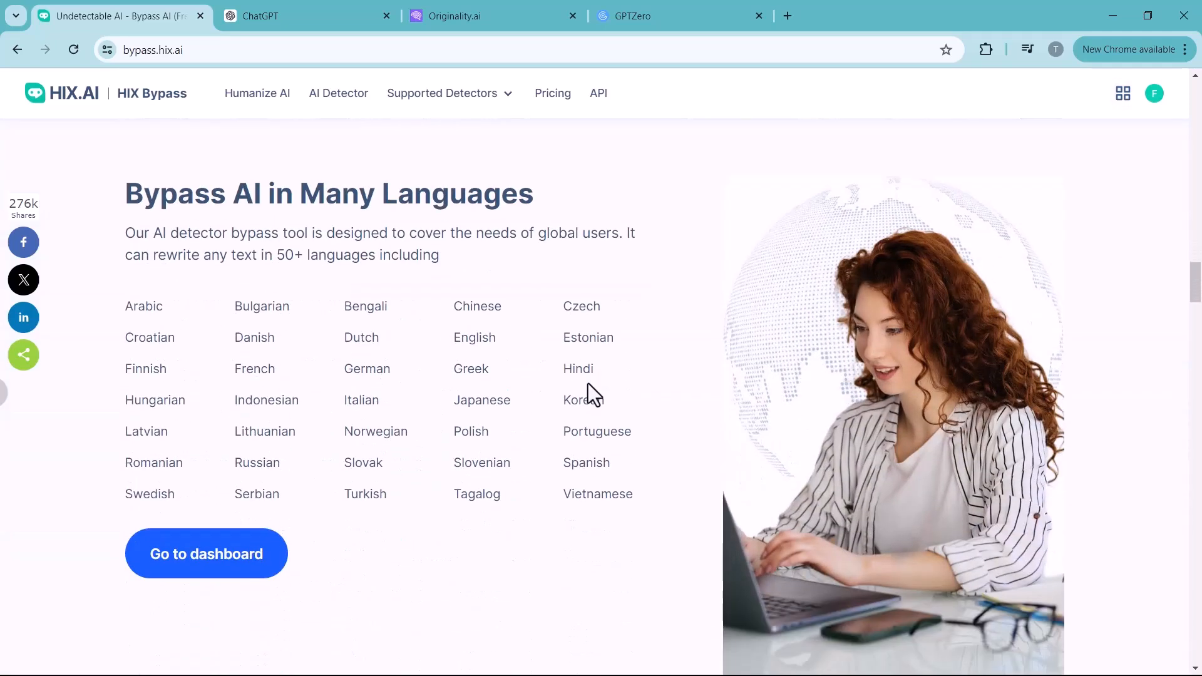
{"action": "scroll", "scroll_direction": "down", "scroll_amount": 3}
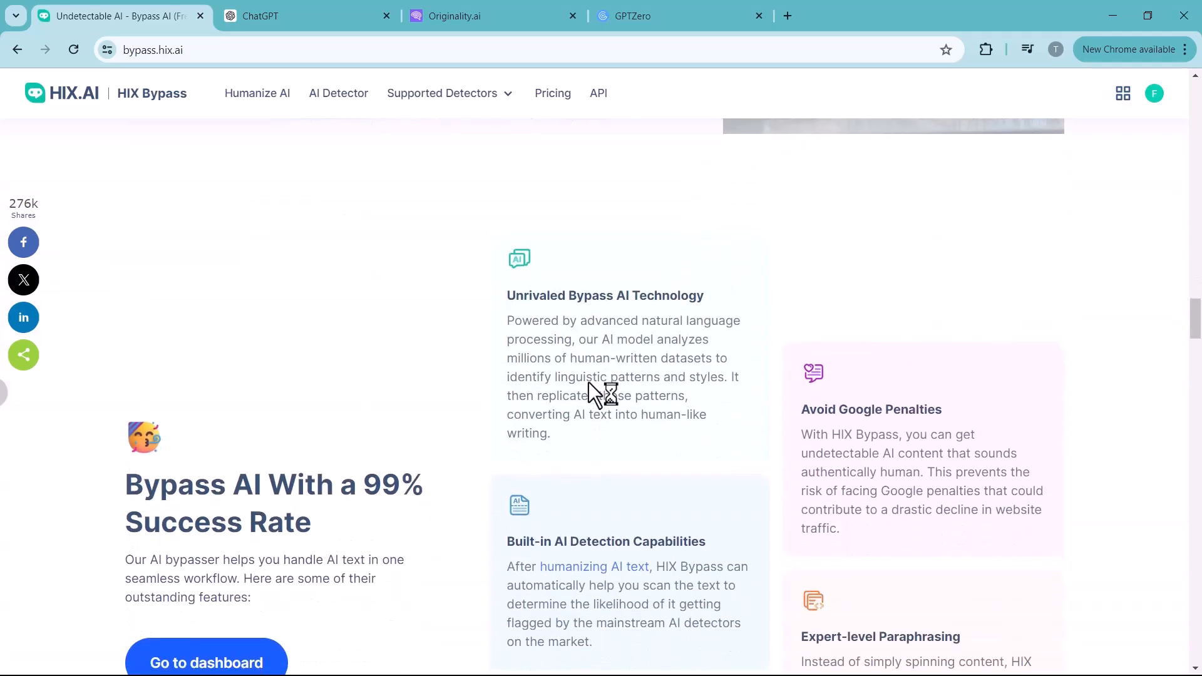
{"action": "scroll", "scroll_direction": "down", "scroll_amount": 3}
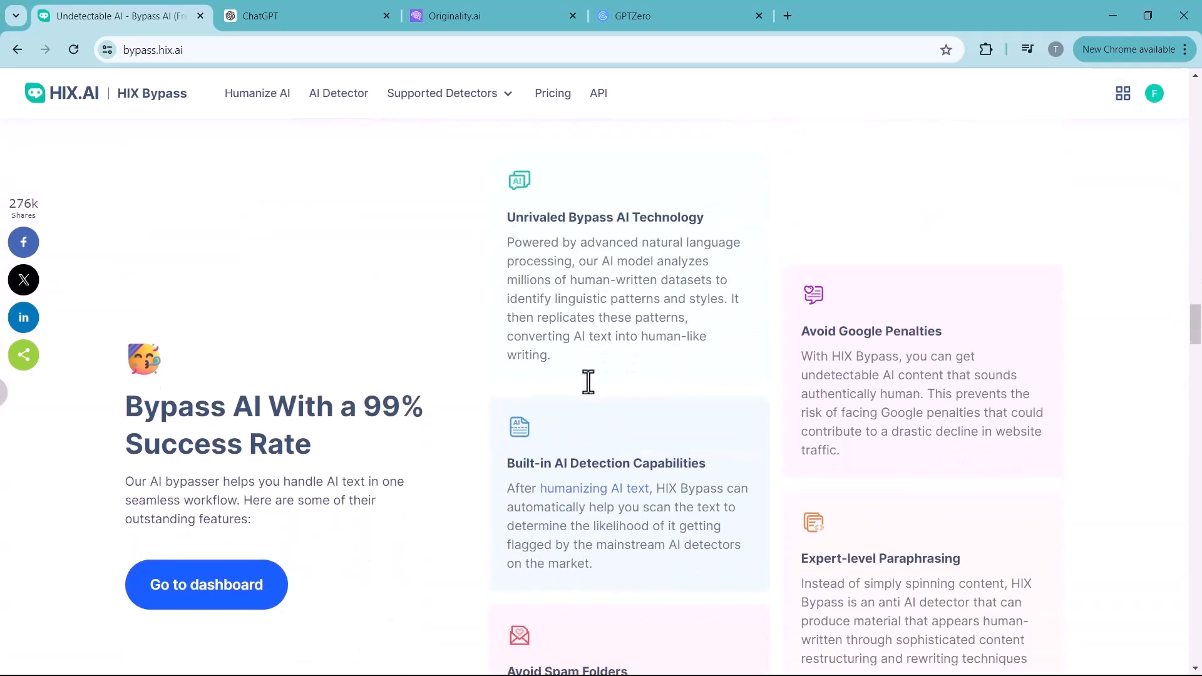
{"action": "scroll", "scroll_direction": "down", "scroll_amount": 3}
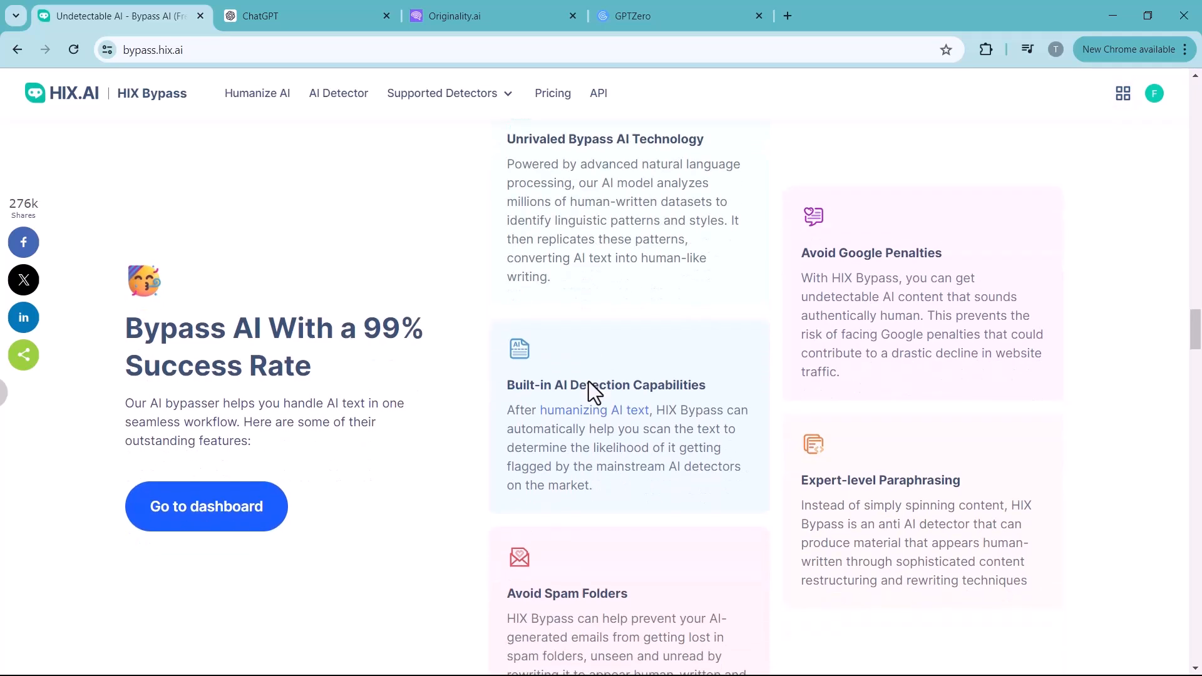
{"action": "mouse_move", "coordinate": [588, 383]}
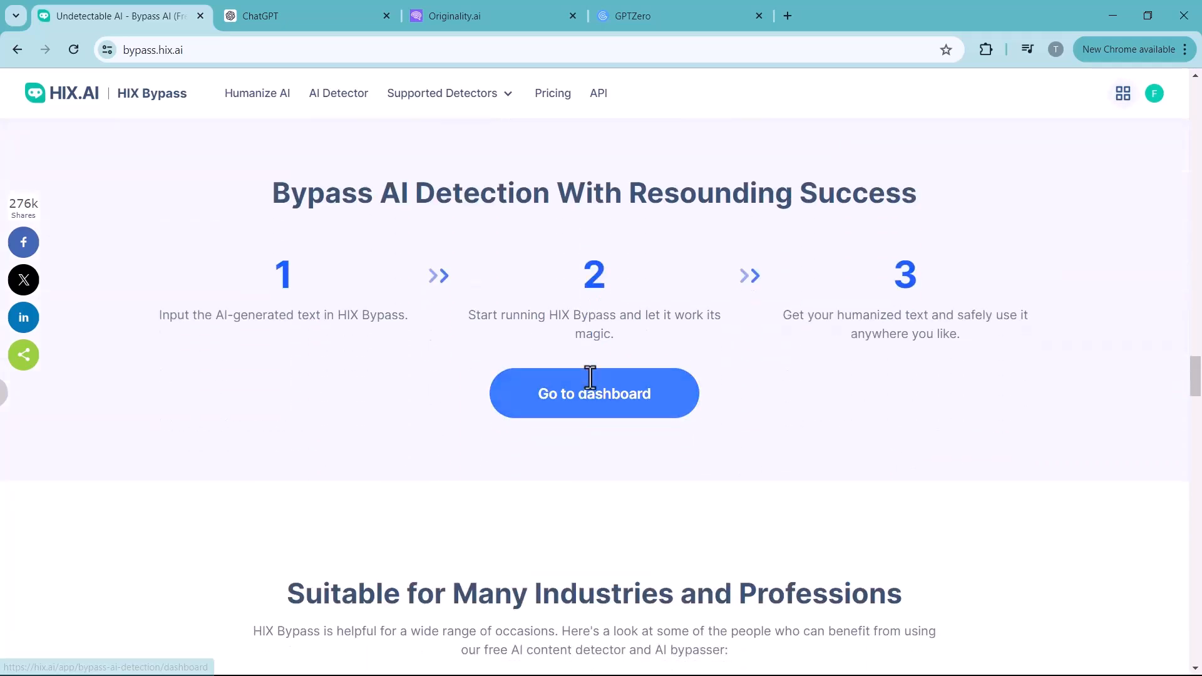
{"action": "mouse_move", "coordinate": [594, 391]}
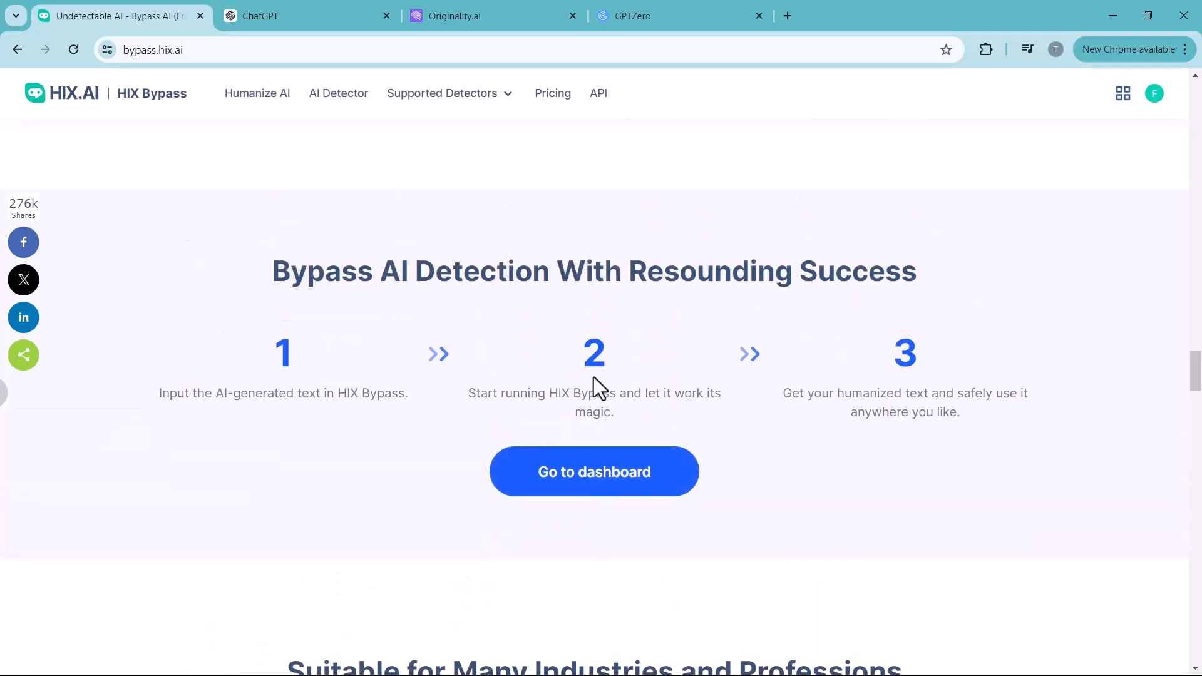
- Scroll to Supported Detectors and bring up the GPTZero demo video
{"action": "scroll", "scroll_direction": "down", "scroll_amount": 3}
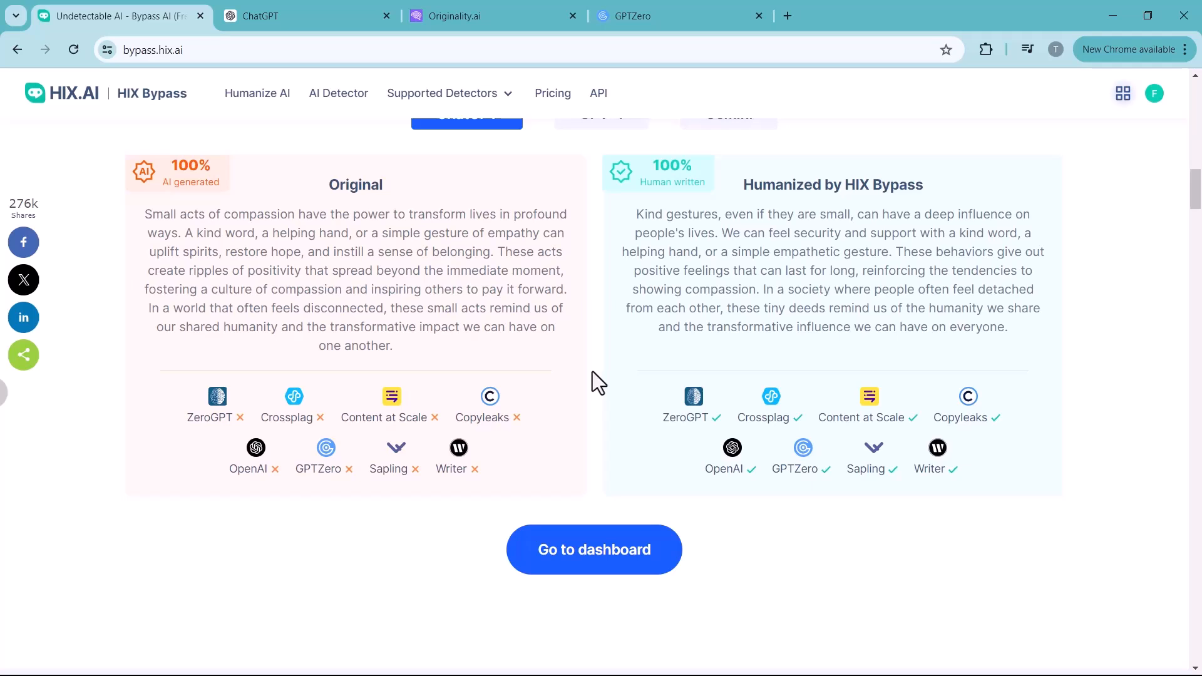
{"action": "scroll", "scroll_direction": "down", "scroll_amount": 3}
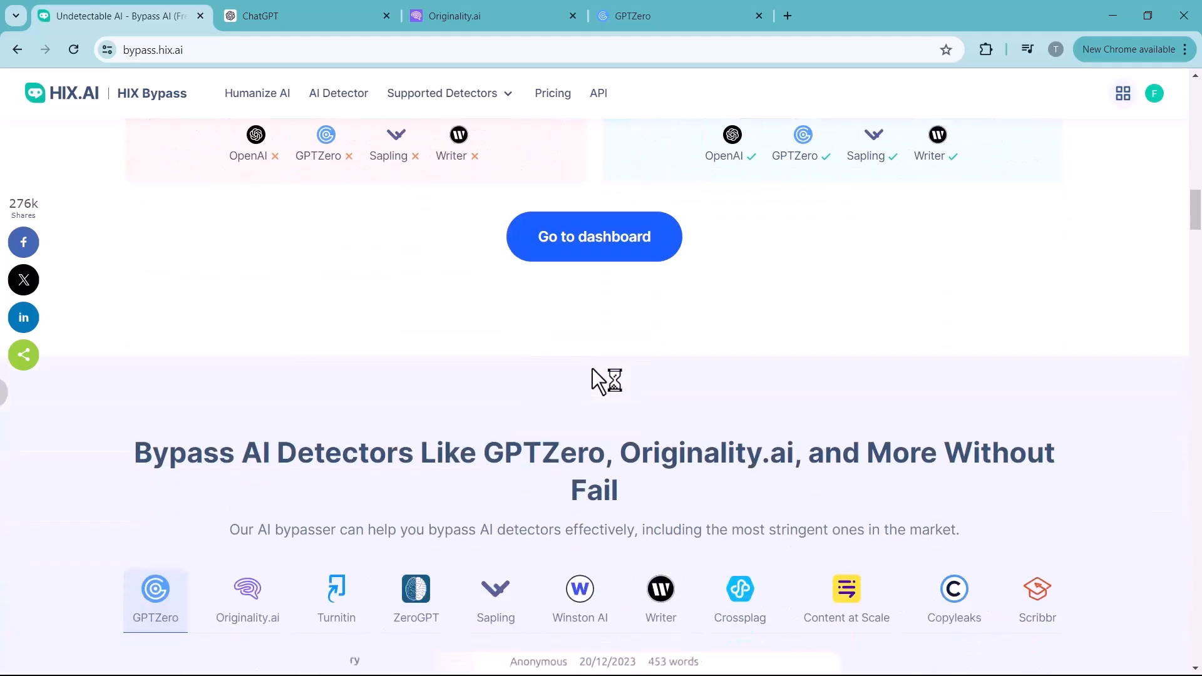
{"action": "scroll", "scroll_direction": "down", "scroll_amount": 3}
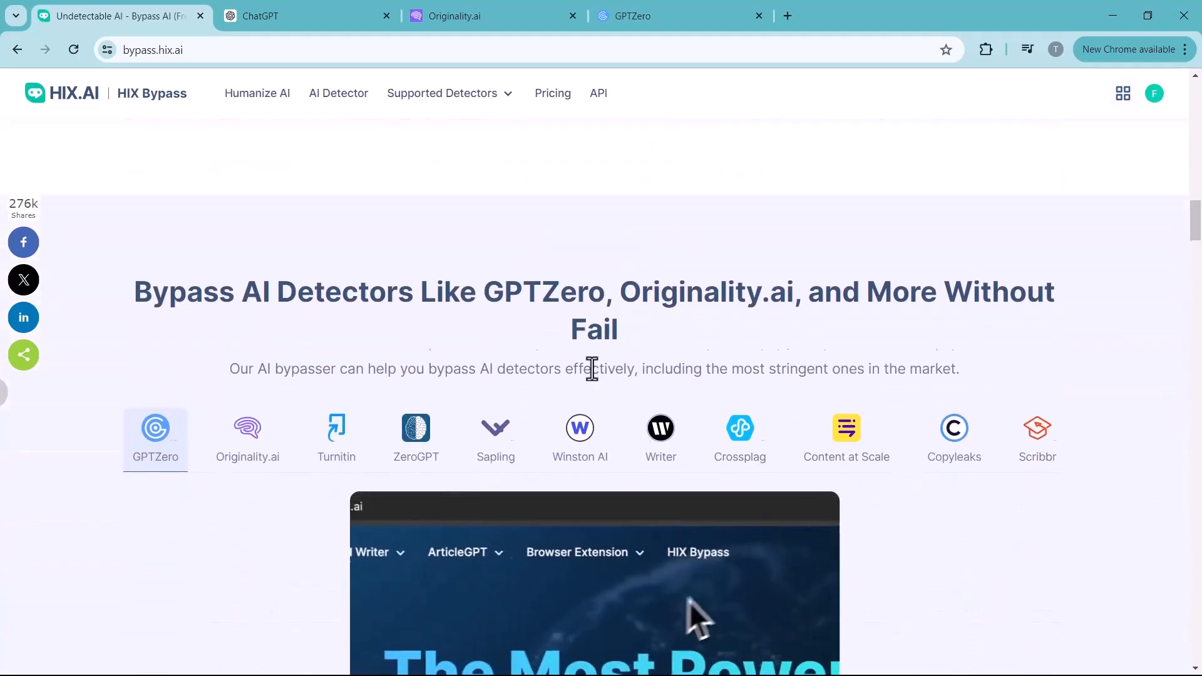
{"action": "scroll", "scroll_direction": "down", "scroll_amount": 3}
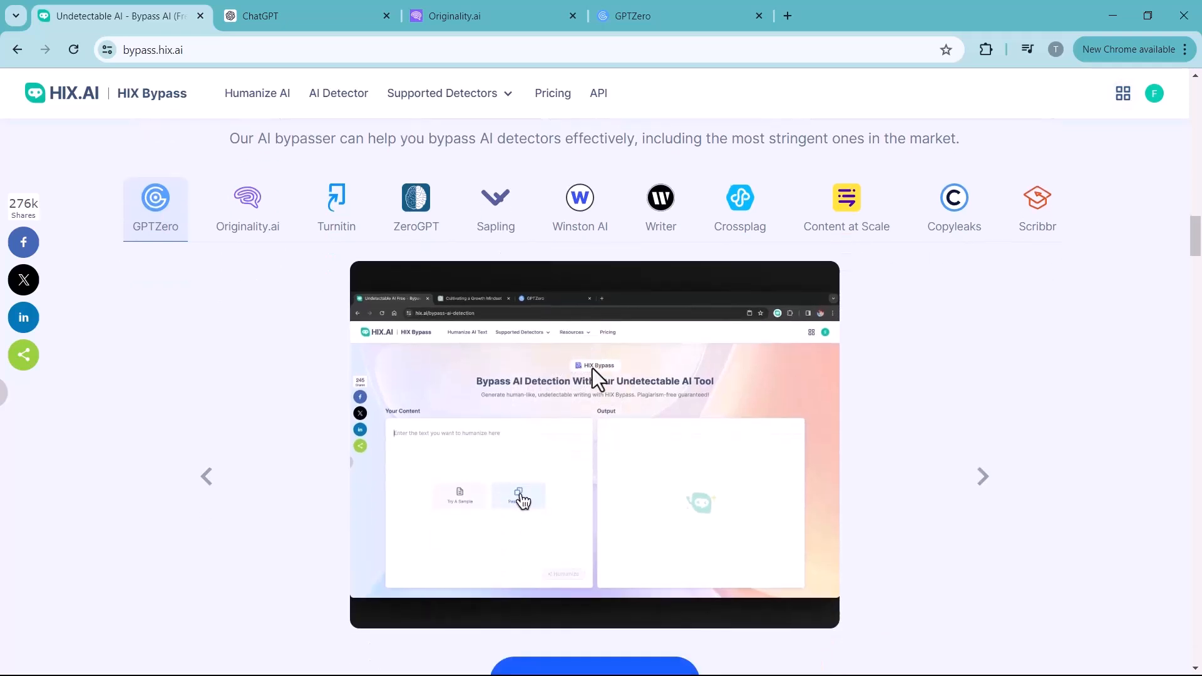
{"action": "scroll", "scroll_direction": "down", "scroll_amount": 3}
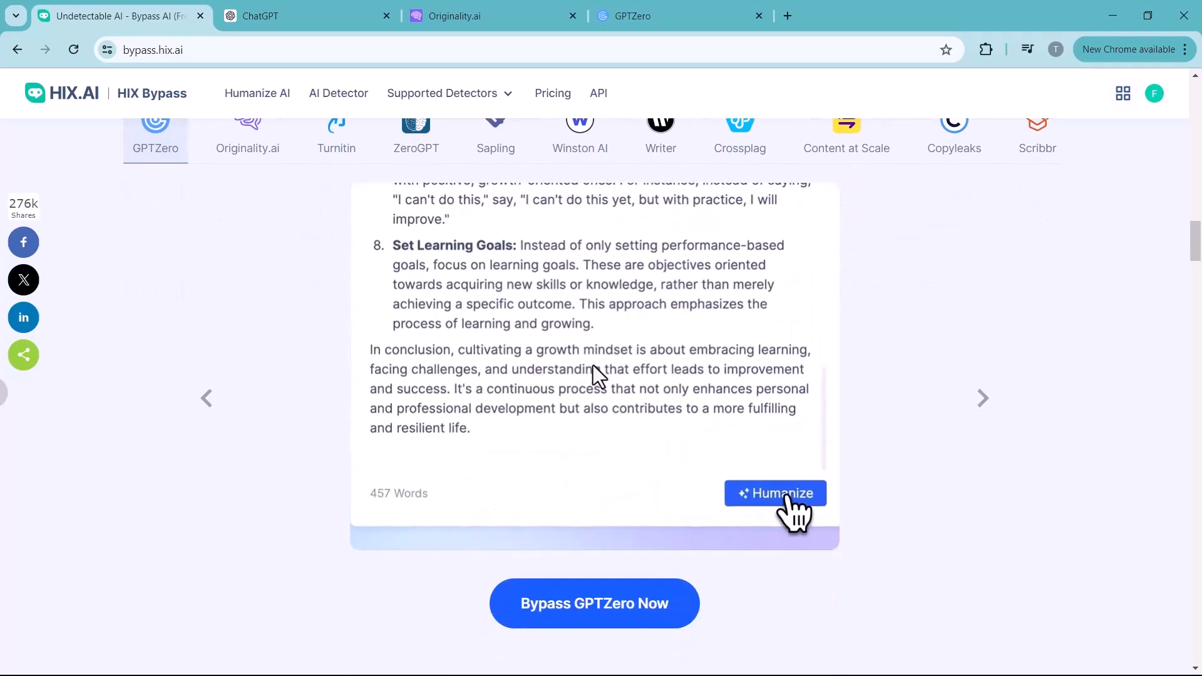
{"action": "left_click", "coordinate": [775, 493]}
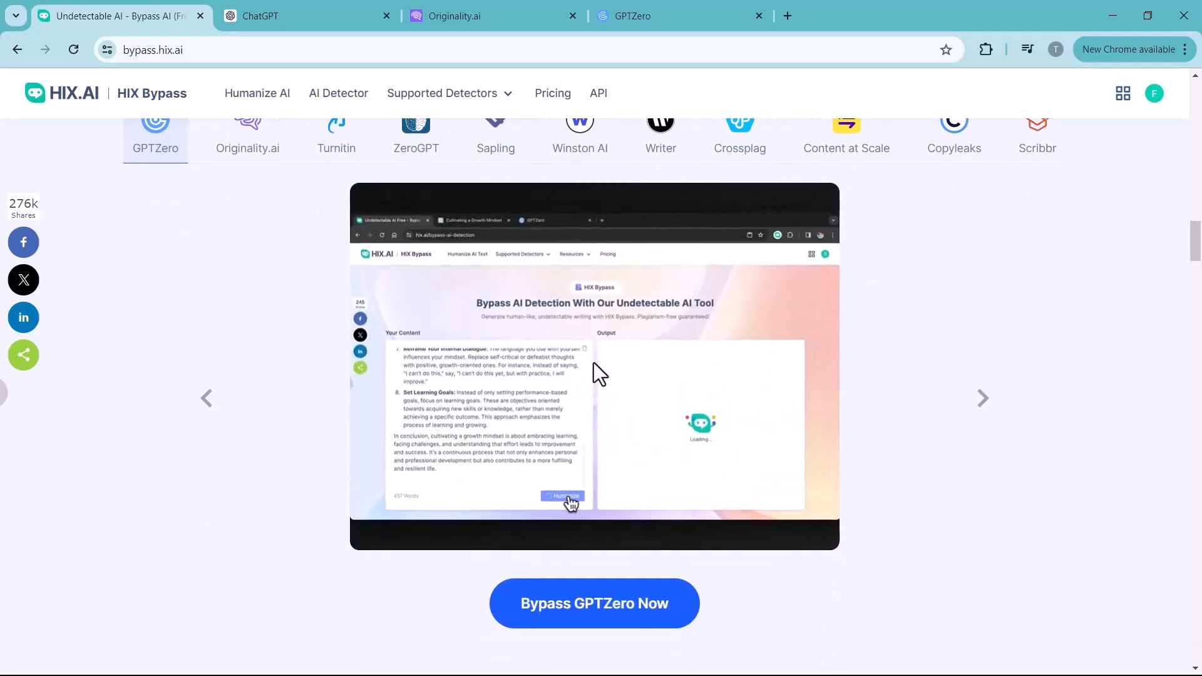
{"action": "scroll", "scroll_direction": "down", "scroll_amount": 3}
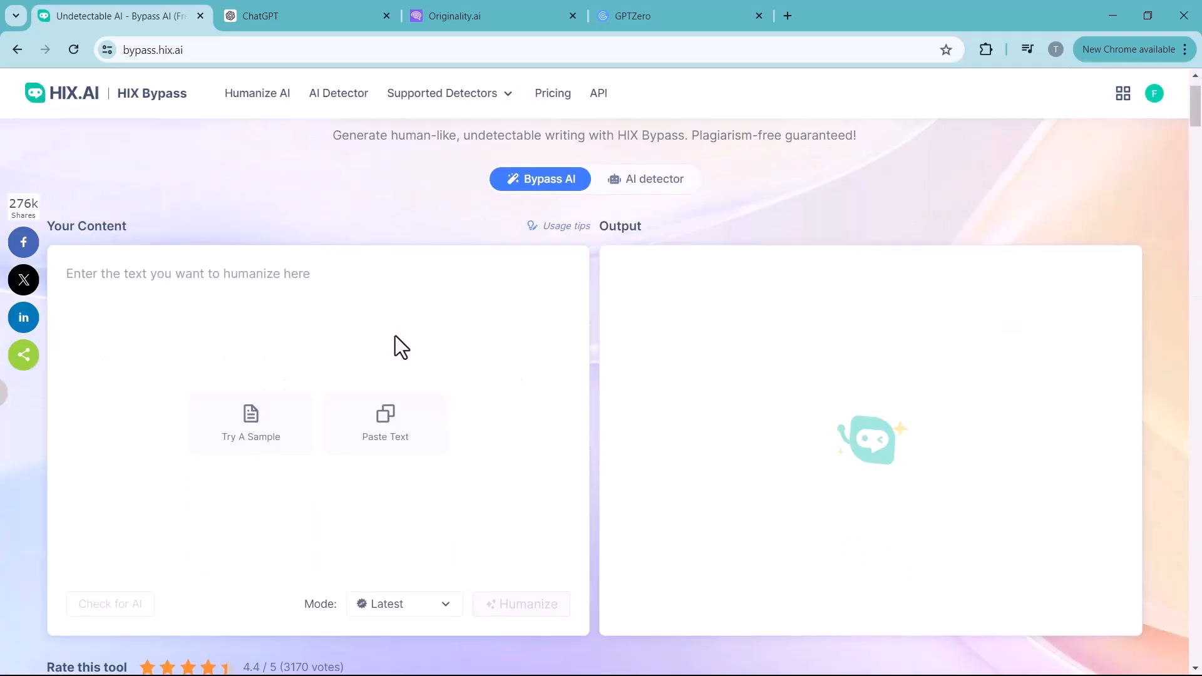
{"action": "mouse_move", "coordinate": [385, 421]}
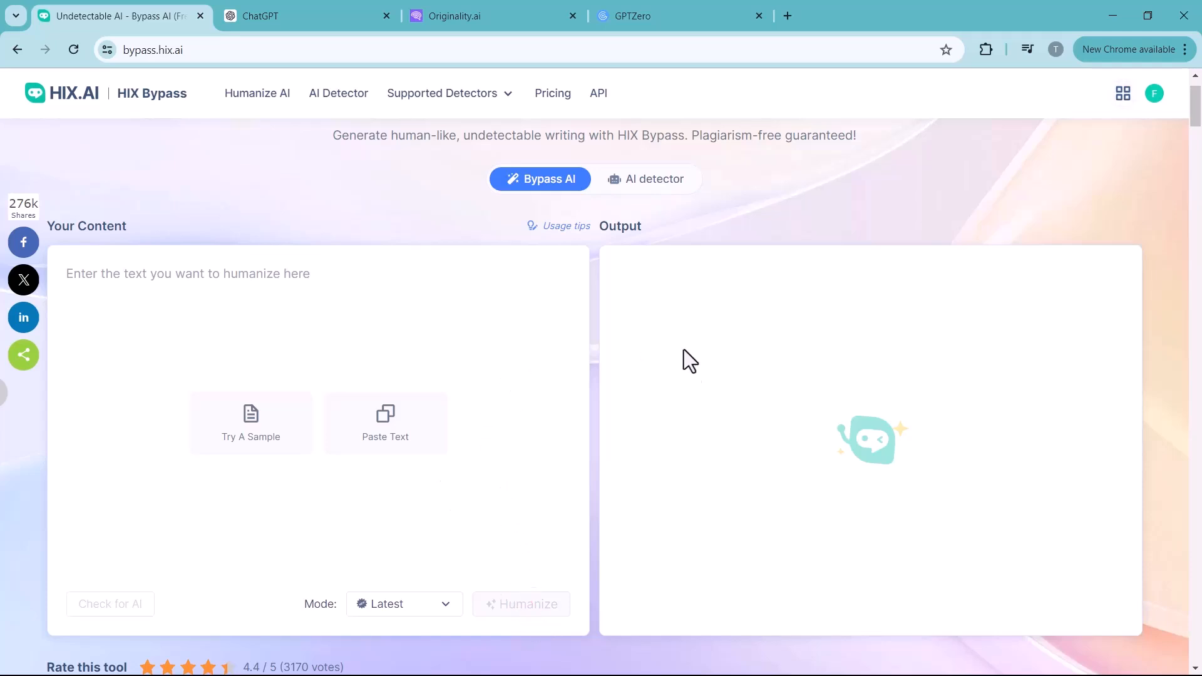
{"action": "mouse_move", "coordinate": [682, 386]}
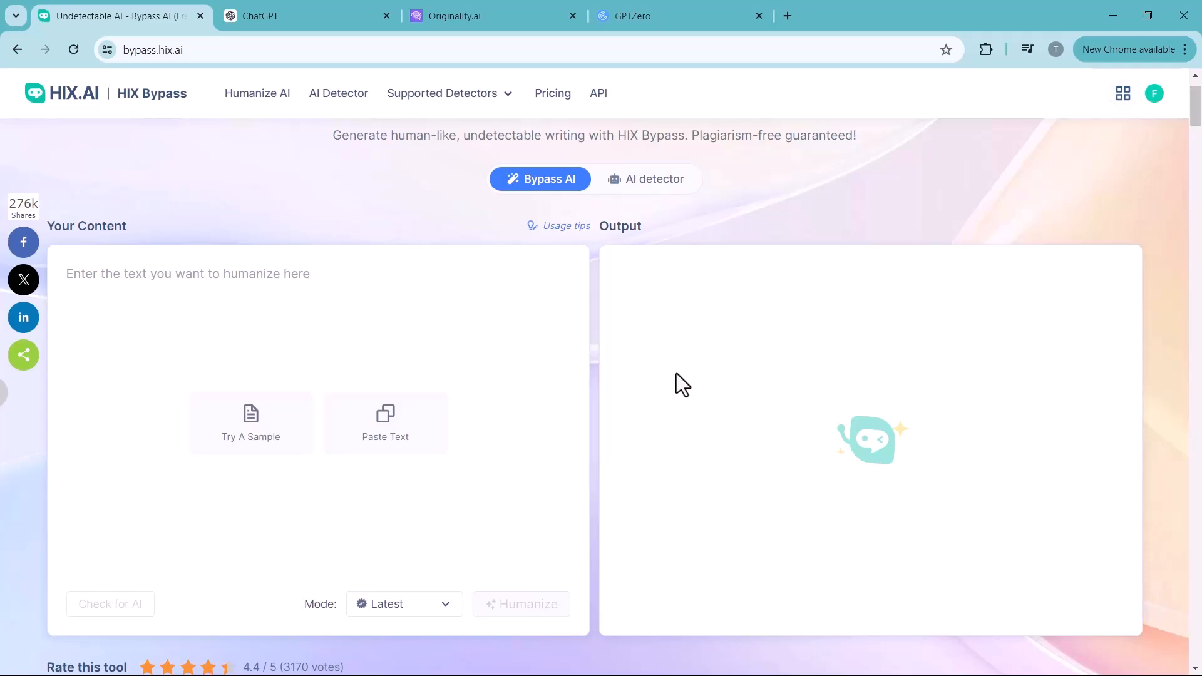
- Switch over to the ChatGPT browser tab
{"action": "left_click", "coordinate": [305, 15]}
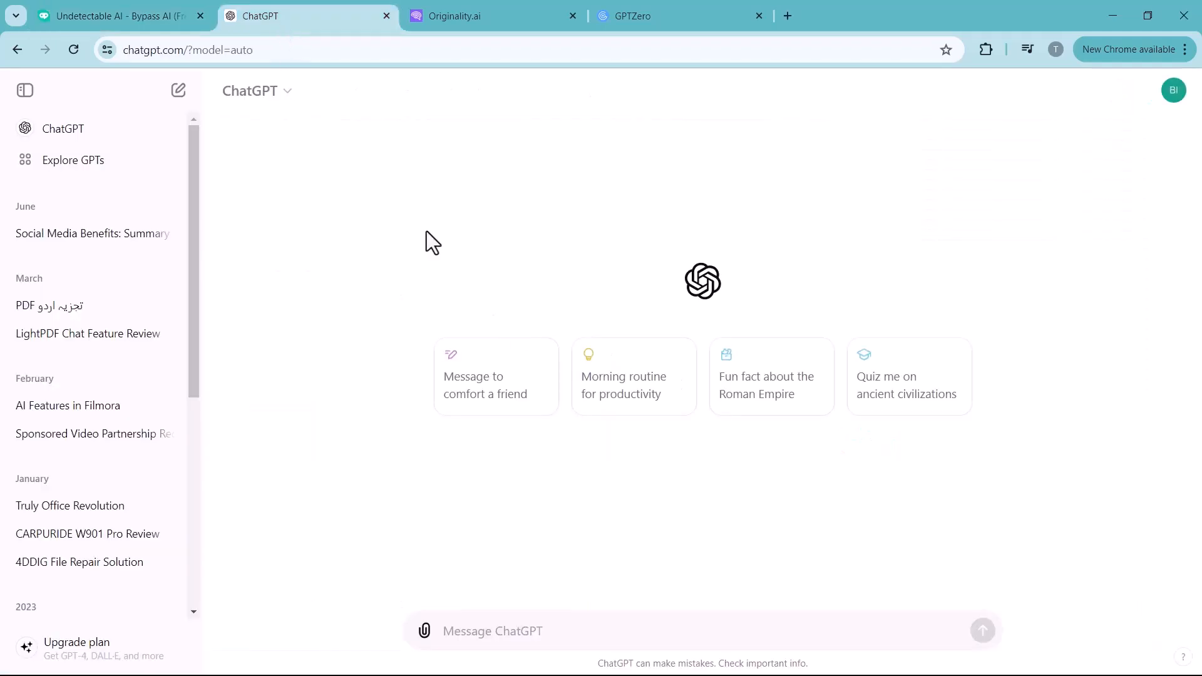
- Ask ChatGPT 'WRITE Five benefits of morning walk' and copy its reply
{"action": "type", "text": "WRITE Five benefits of morning w"}
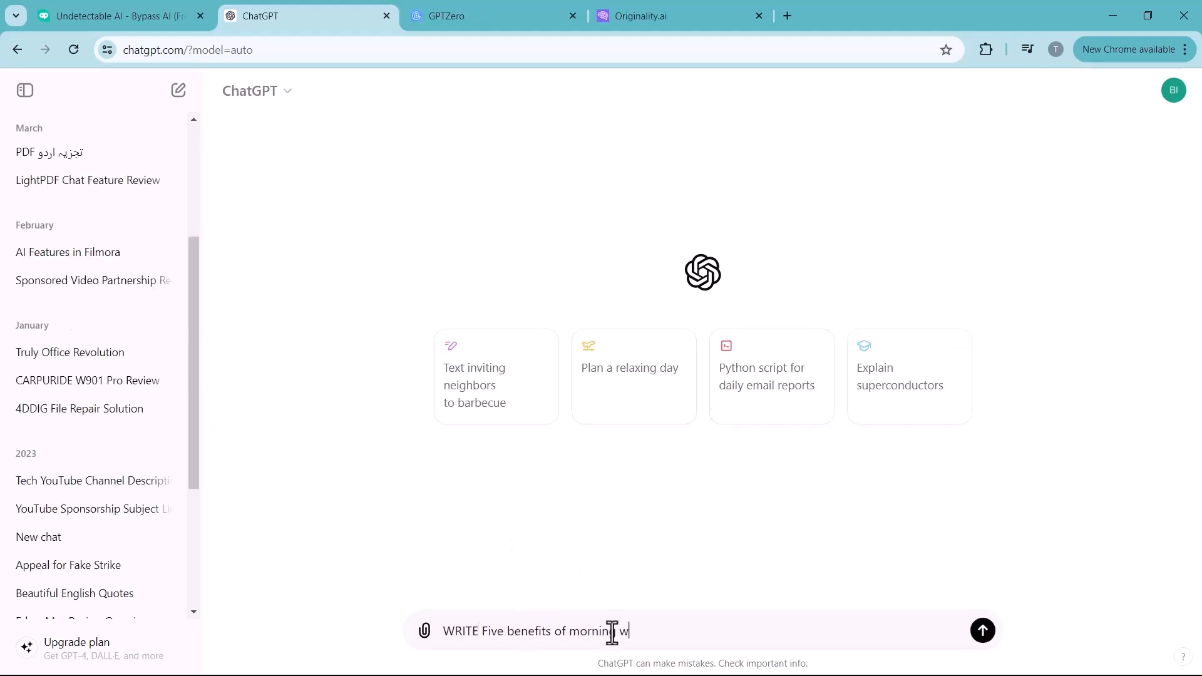
{"action": "left_click", "coordinate": [983, 630]}
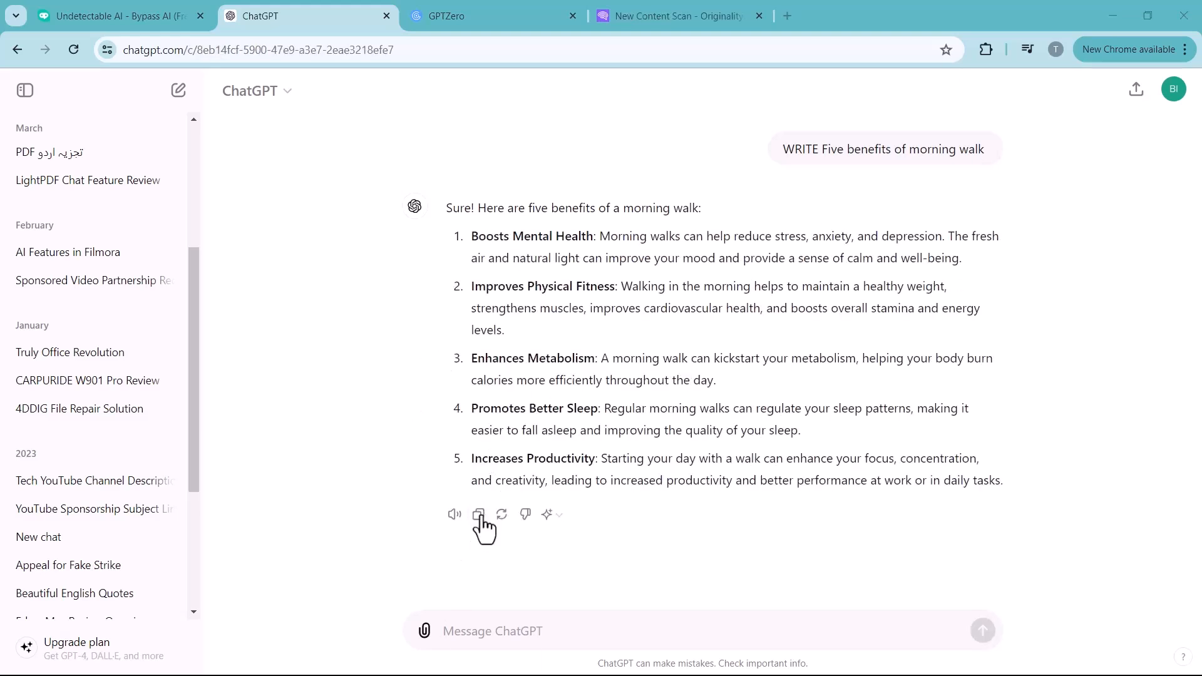
{"action": "left_click", "coordinate": [478, 515]}
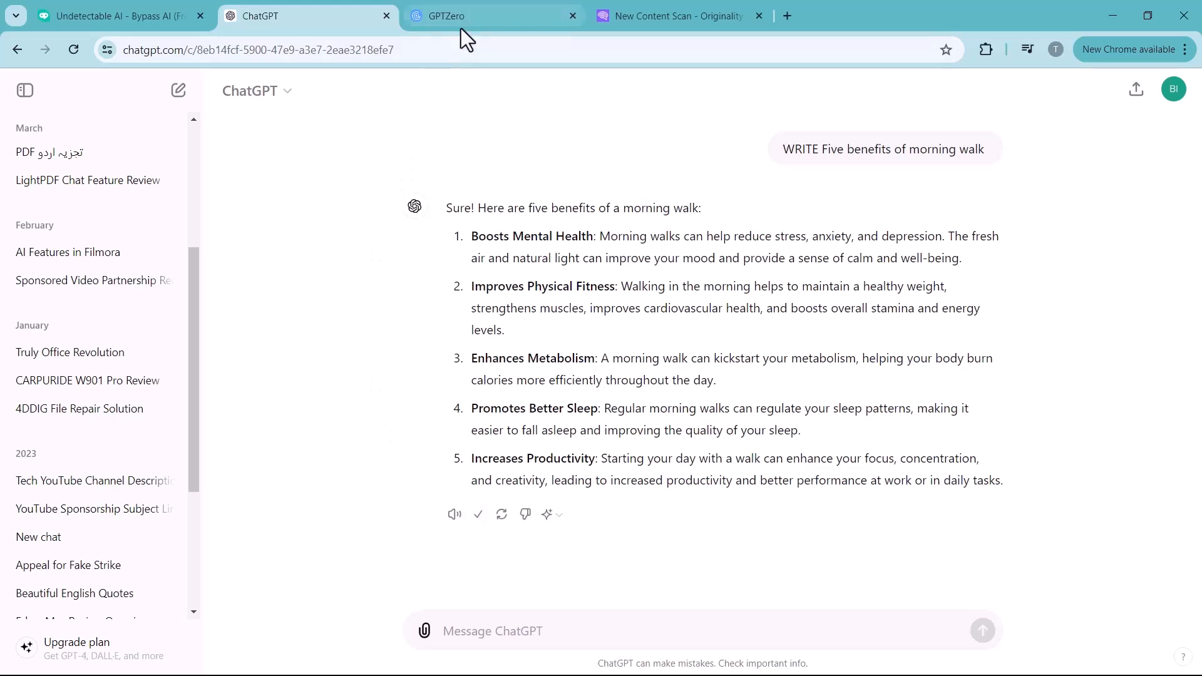
- Paste the morning-walk answer into GPTZero and run a scan, rated 100% AI
{"action": "left_click", "coordinate": [494, 15]}
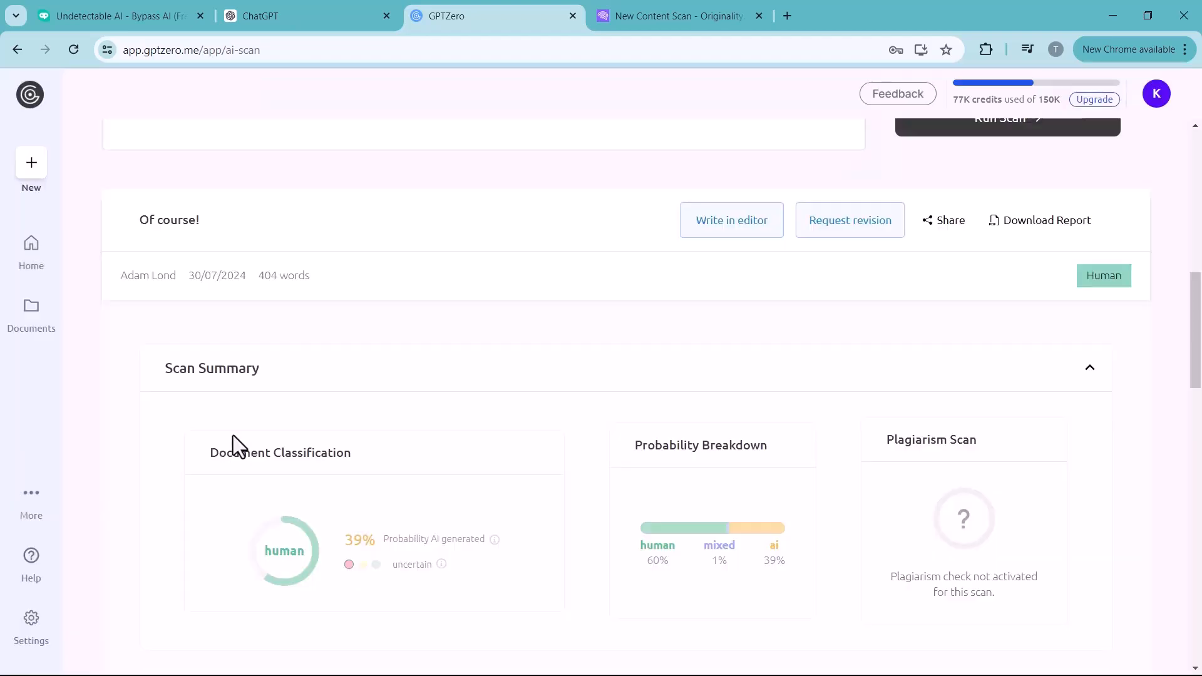
{"action": "left_click", "coordinate": [31, 169]}
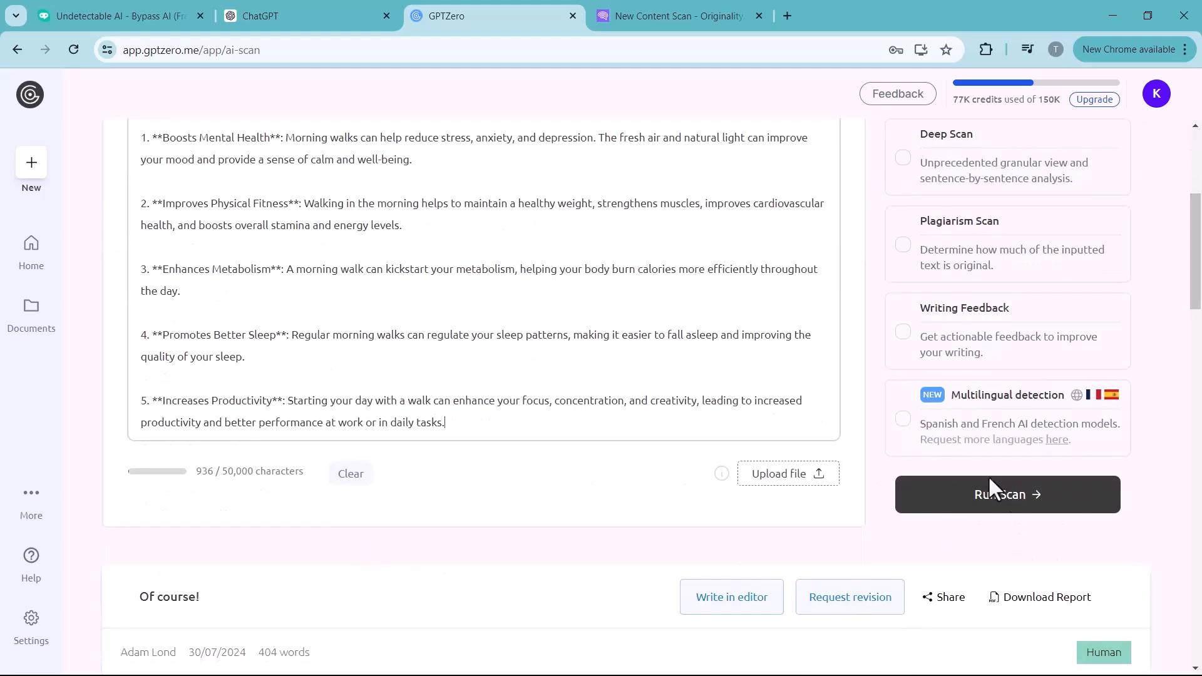
{"action": "left_click", "coordinate": [1007, 494]}
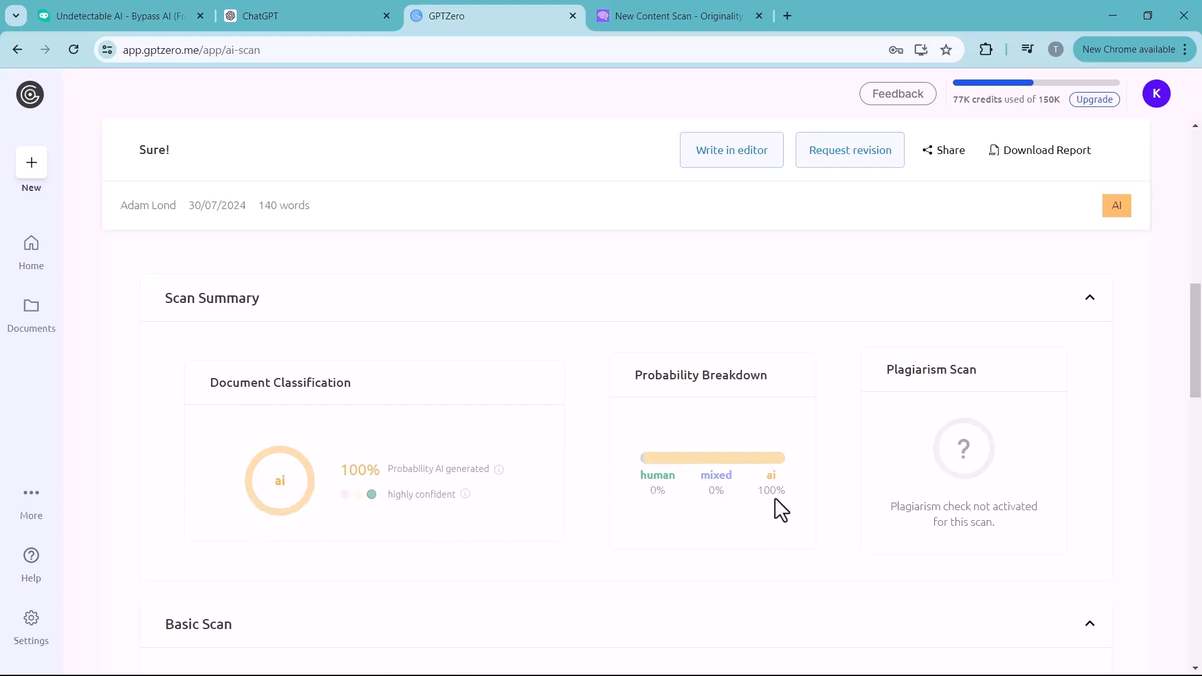
{"action": "mouse_move", "coordinate": [533, 393]}
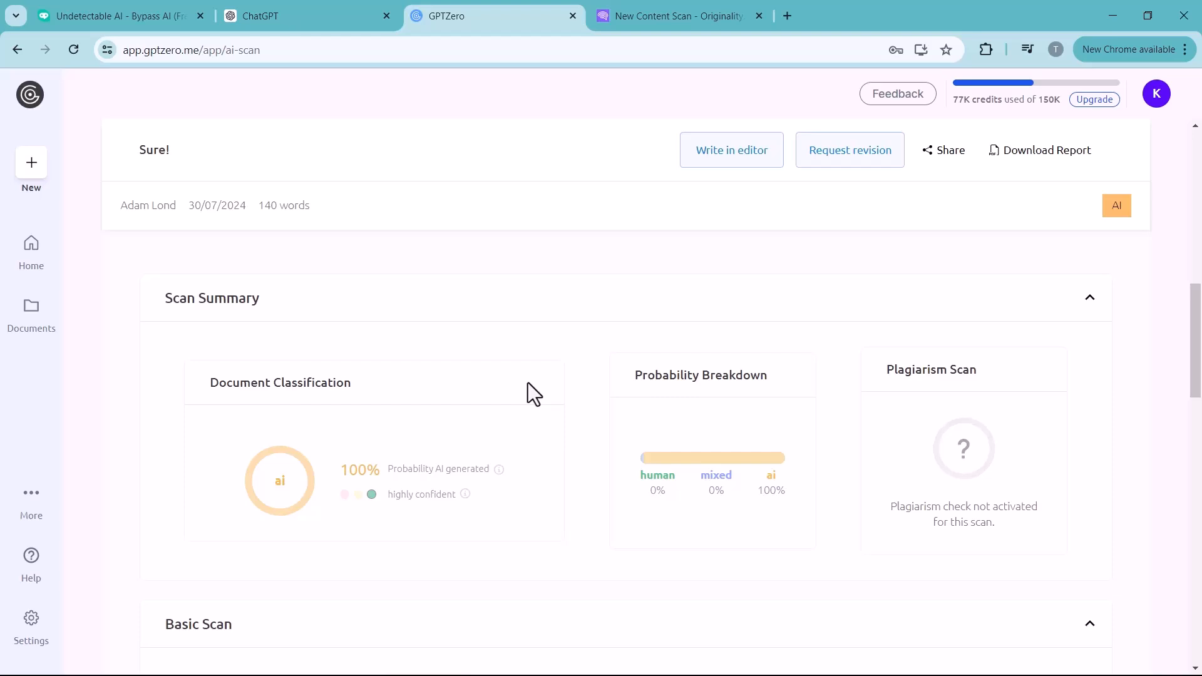
{"action": "mouse_move", "coordinate": [484, 436]}
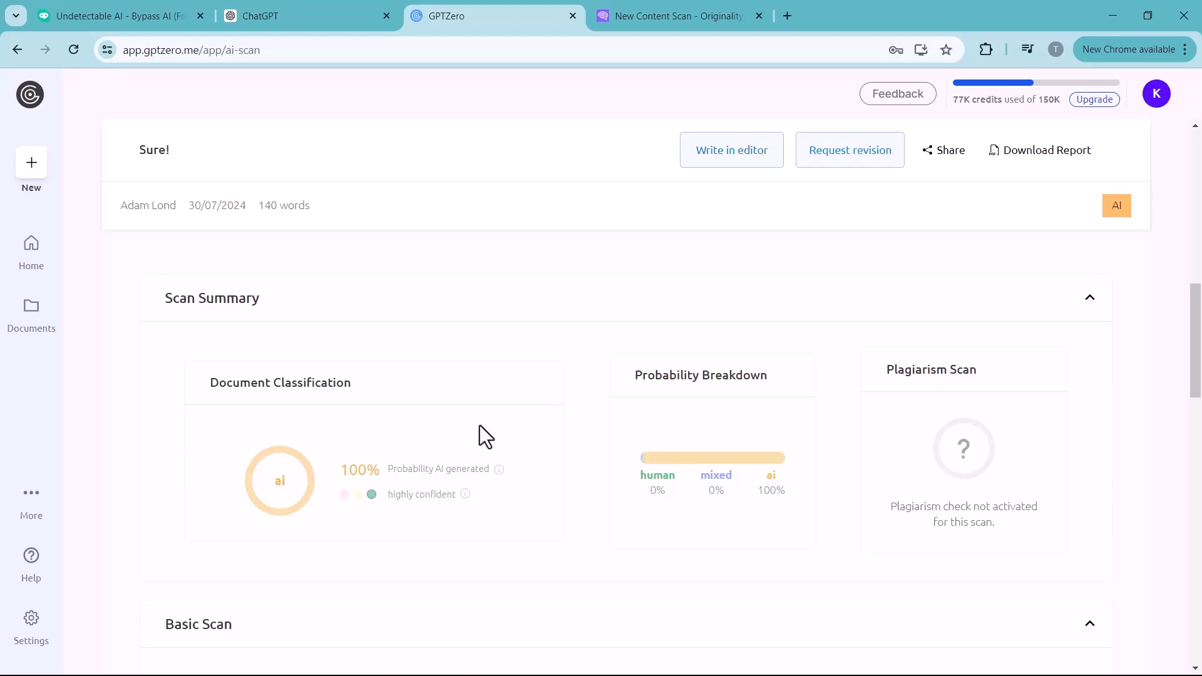
{"action": "mouse_move", "coordinate": [417, 436]}
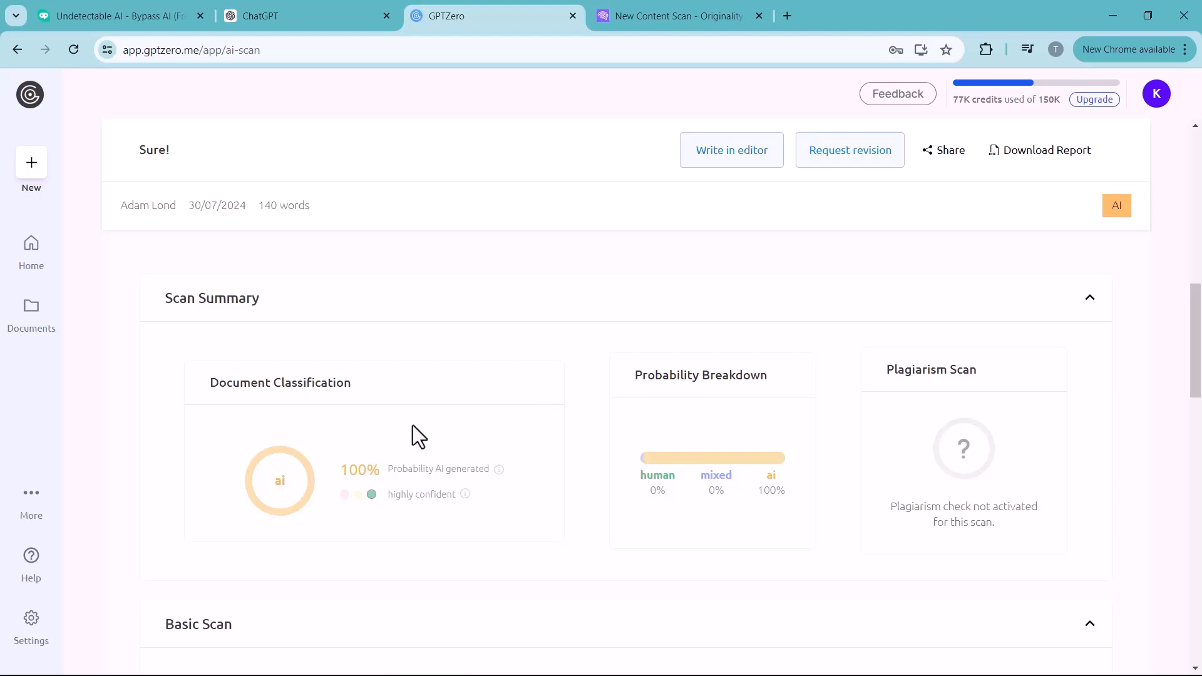
{"action": "mouse_move", "coordinate": [365, 341]}
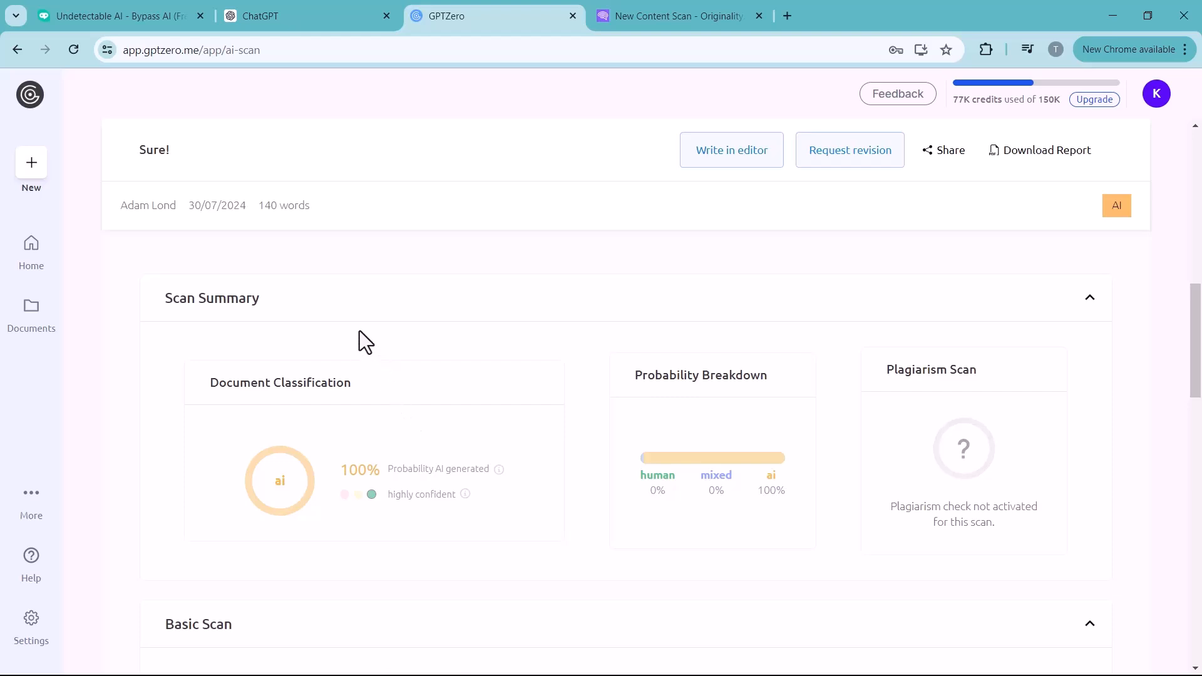
{"action": "mouse_move", "coordinate": [147, 21]}
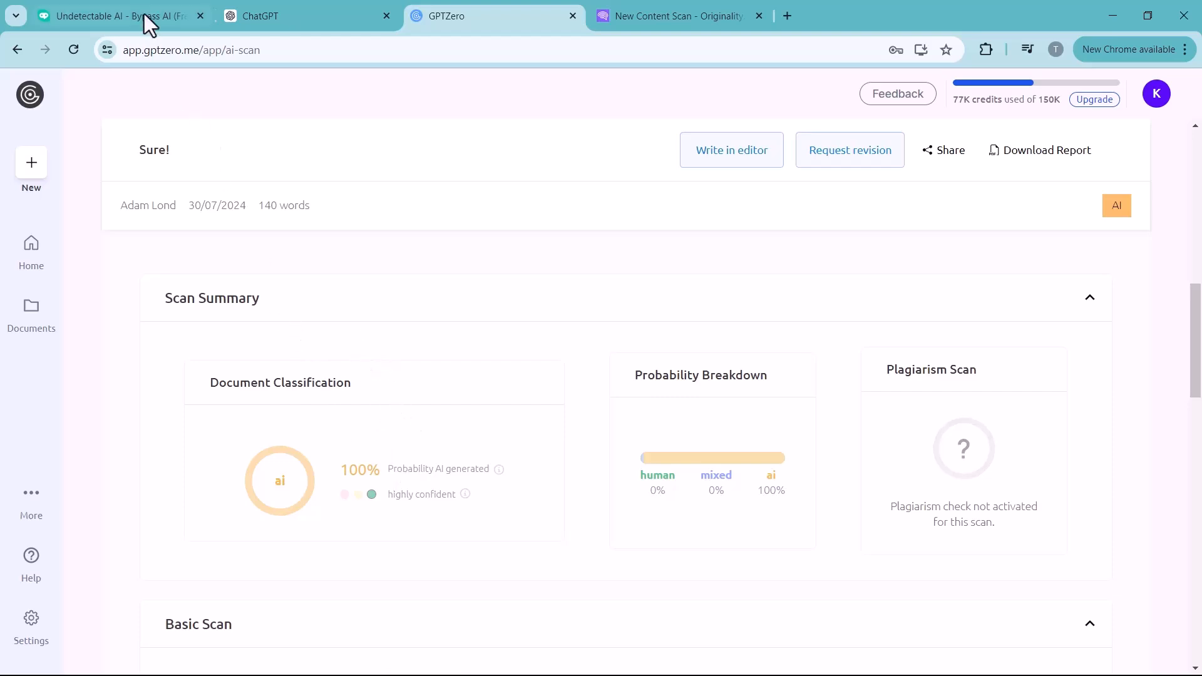
- Paste the copied answer into HIX Bypass, choose Latest mode, and humanize it
{"action": "left_click", "coordinate": [115, 15]}
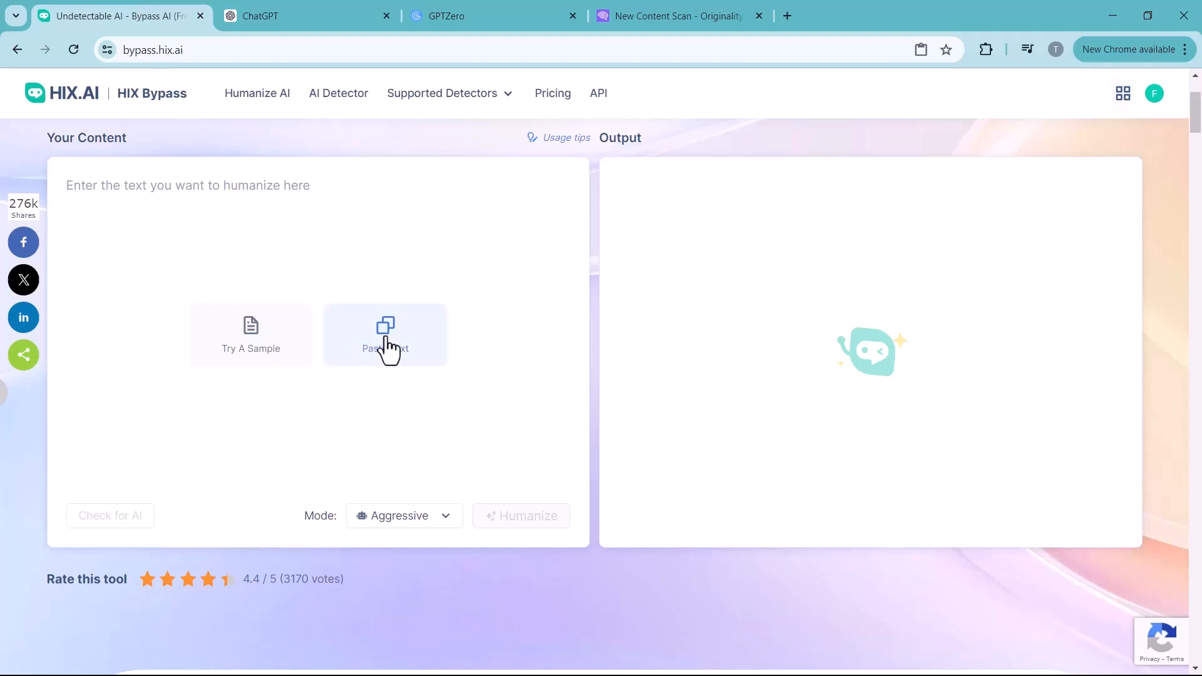
{"action": "left_click", "coordinate": [385, 335]}
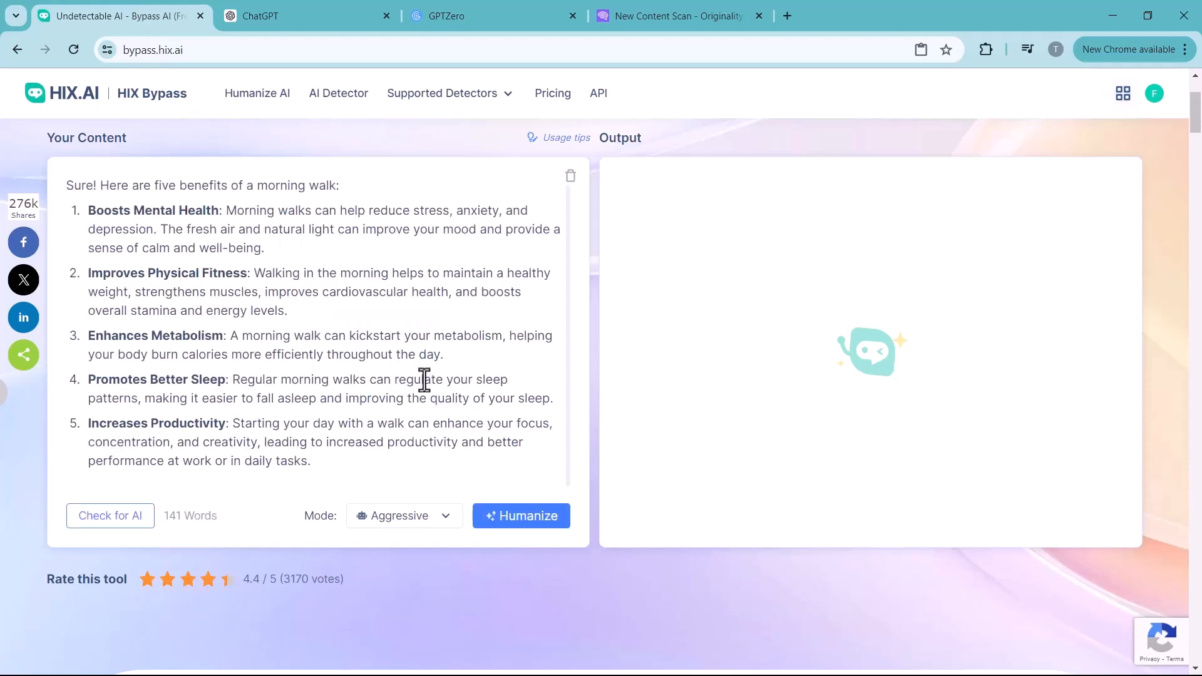
{"action": "left_click", "coordinate": [404, 515]}
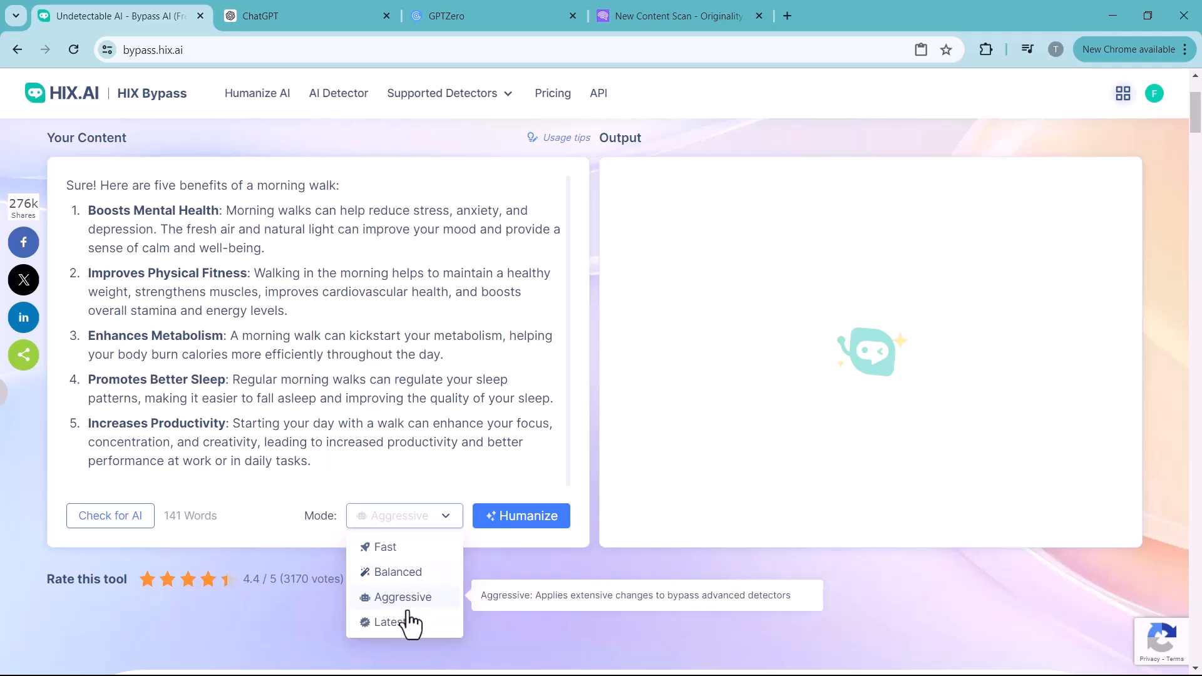
{"action": "mouse_move", "coordinate": [412, 613]}
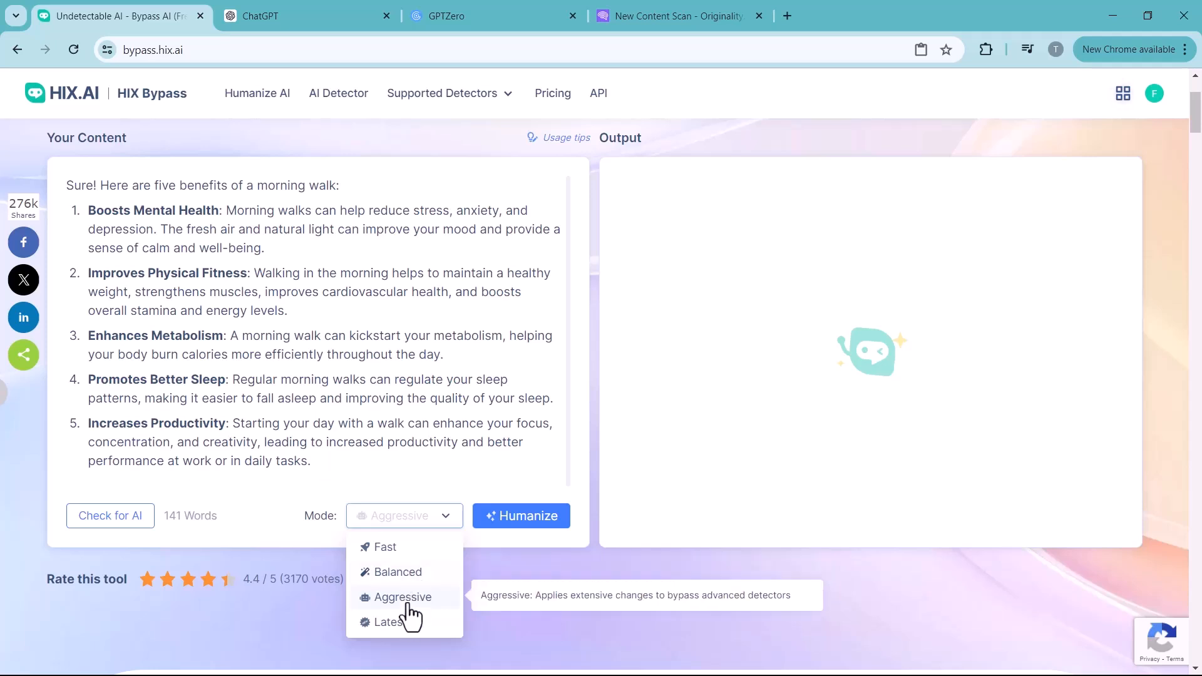
{"action": "mouse_move", "coordinate": [388, 622]}
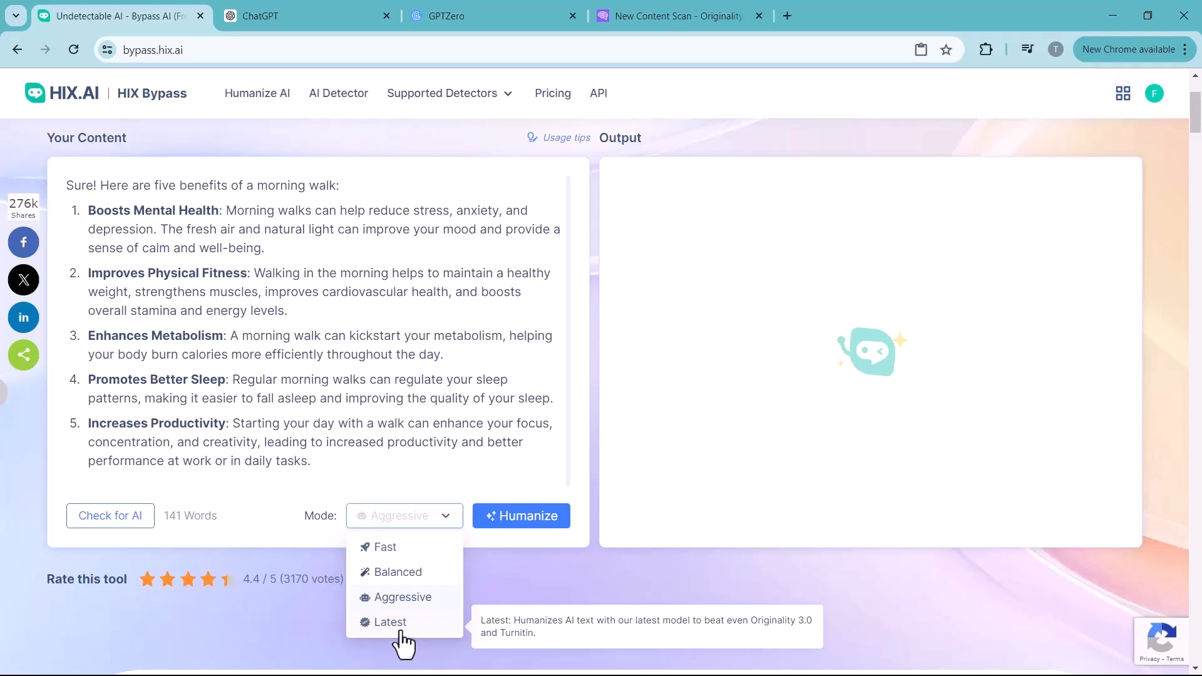
{"action": "left_click", "coordinate": [390, 622]}
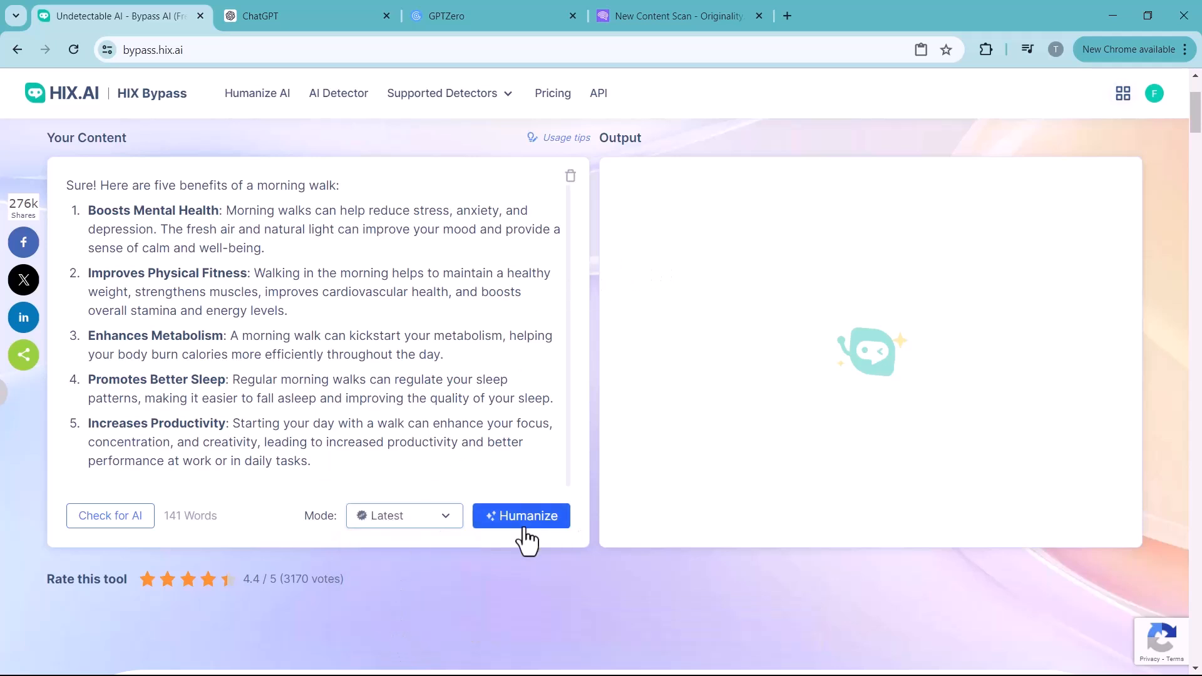
{"action": "left_click", "coordinate": [520, 515]}
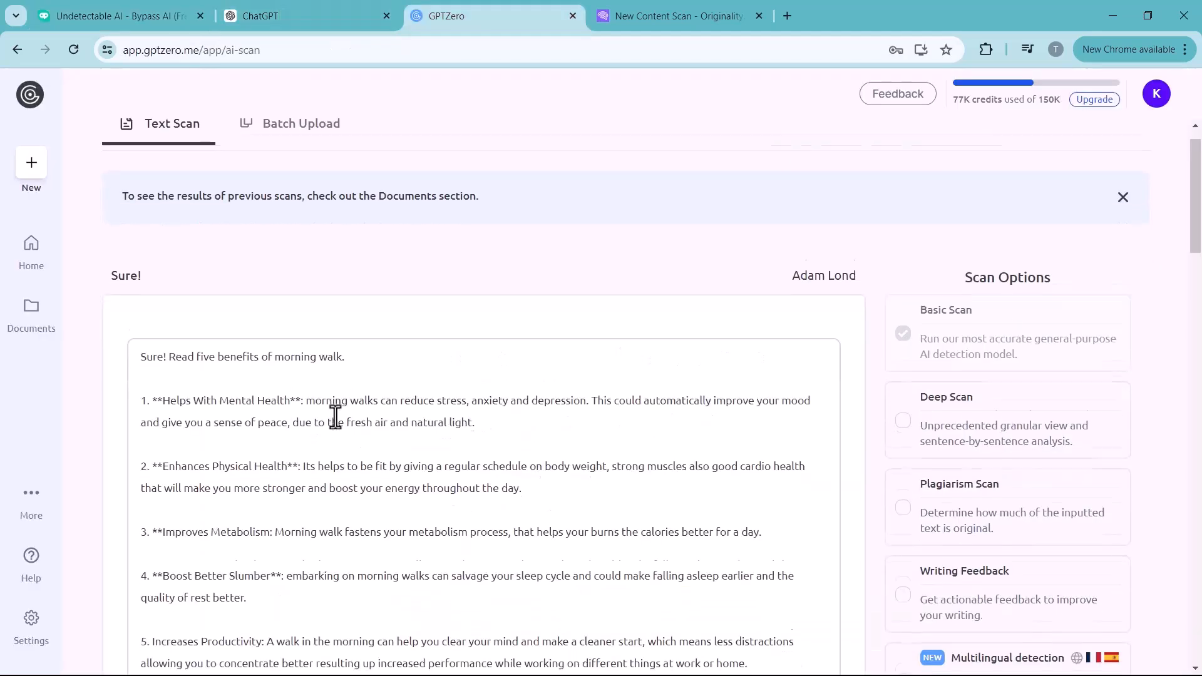
- Scroll to GPTZero's Scan Summary rating the humanized text human, 7% AI
{"action": "scroll", "scroll_direction": "down", "scroll_amount": 3}
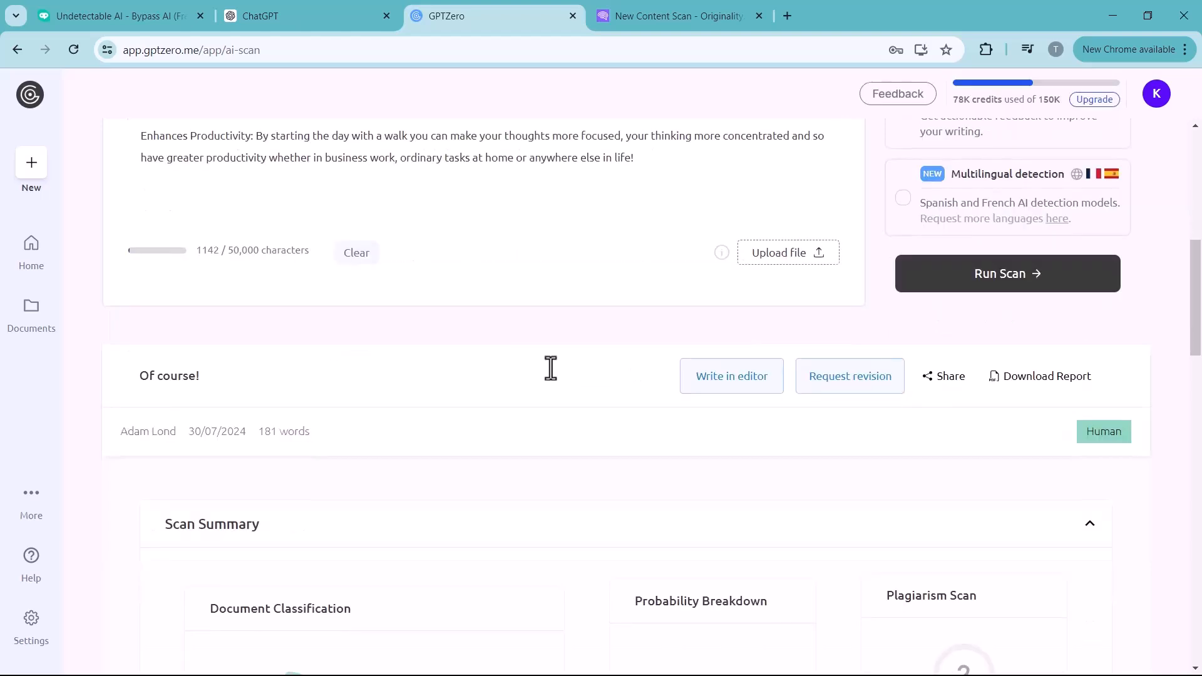
{"action": "scroll", "scroll_direction": "down", "scroll_amount": 3}
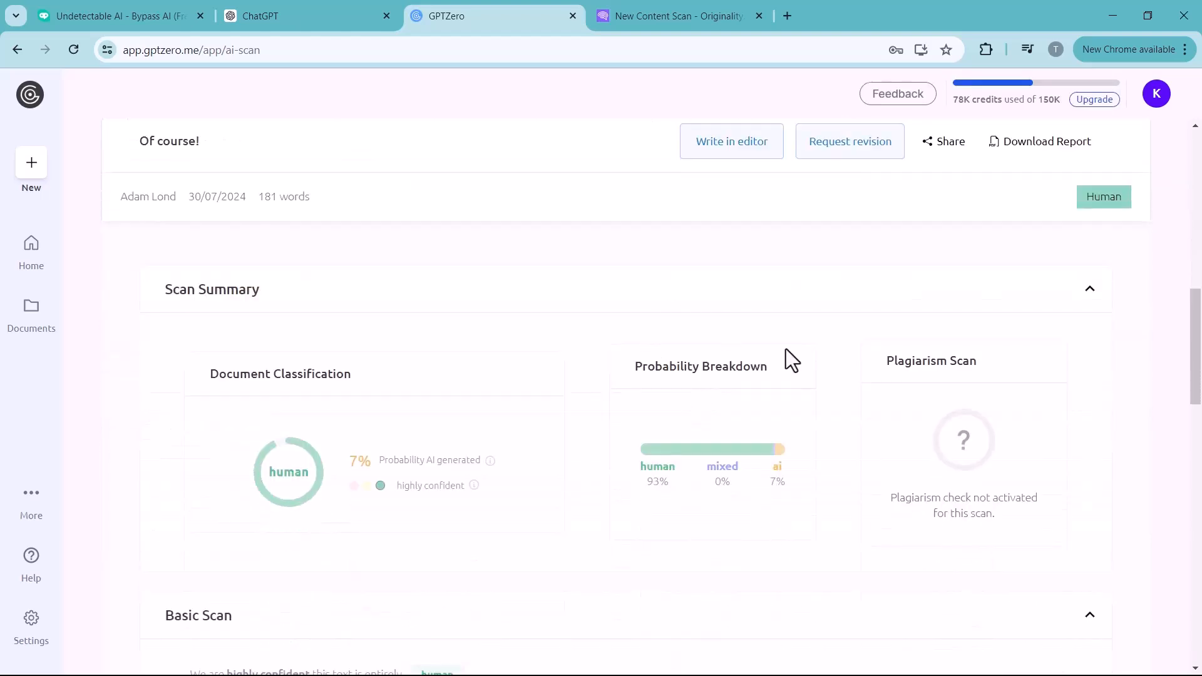
{"action": "mouse_move", "coordinate": [648, 498]}
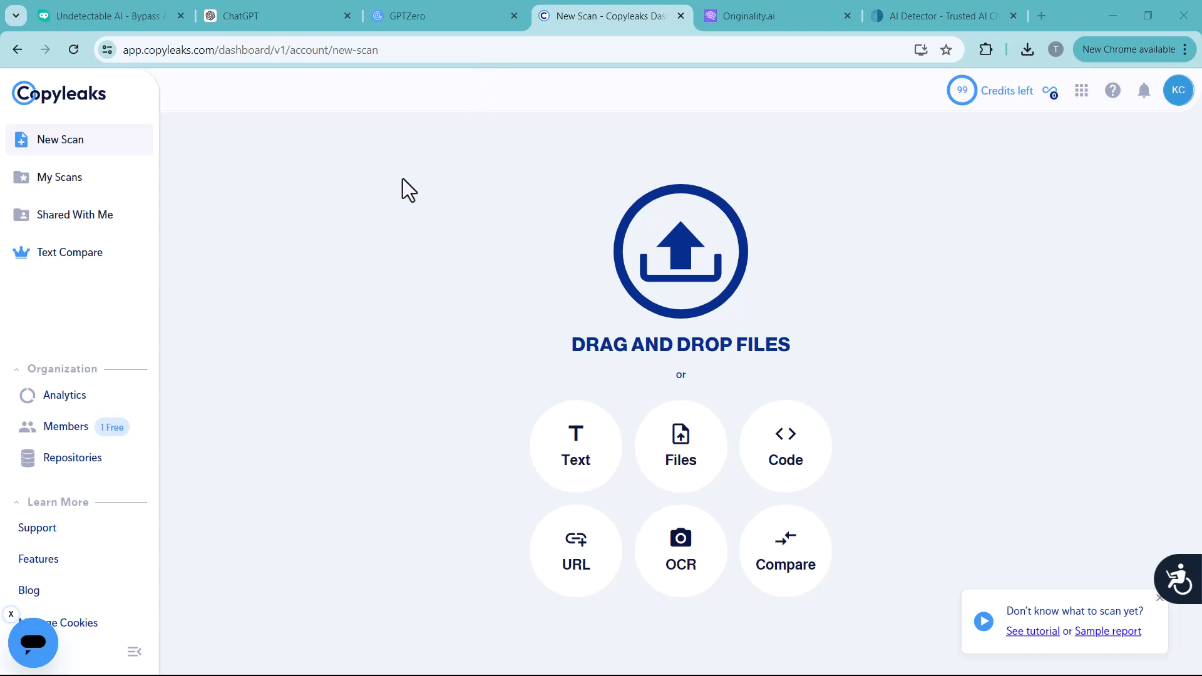
{"action": "mouse_move", "coordinate": [677, 300]}
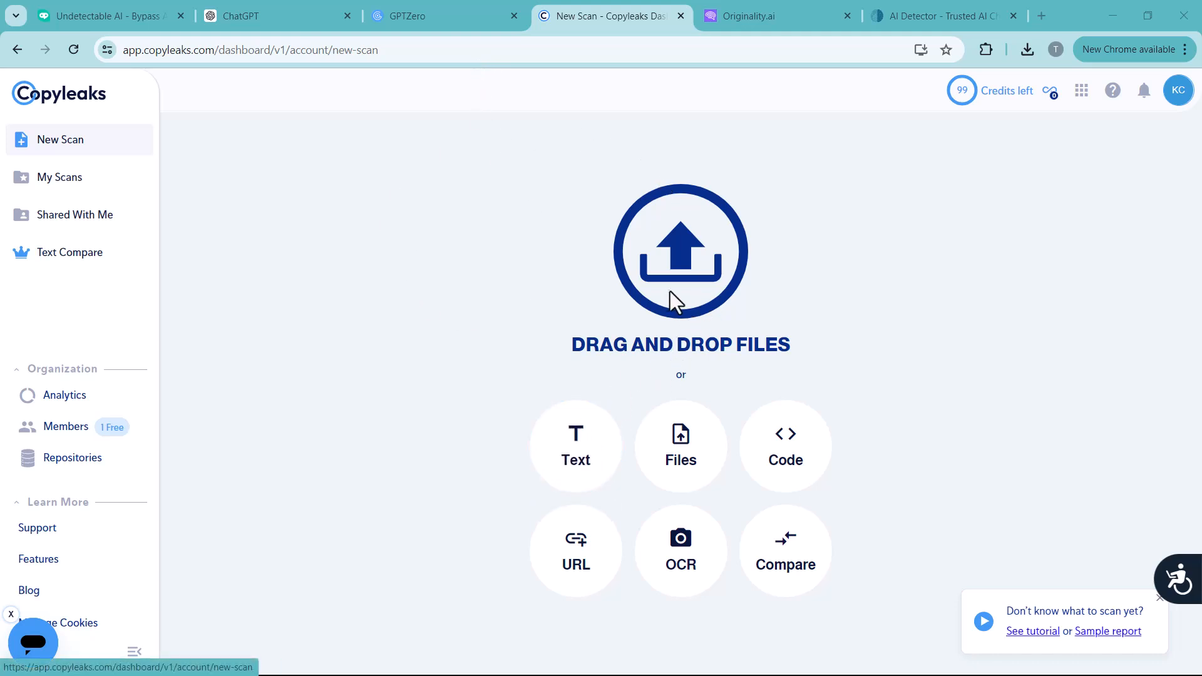
- Run a Copyleaks text scan on the humanized text, rated 0% AI across 340 words
{"action": "left_click", "coordinate": [575, 446]}
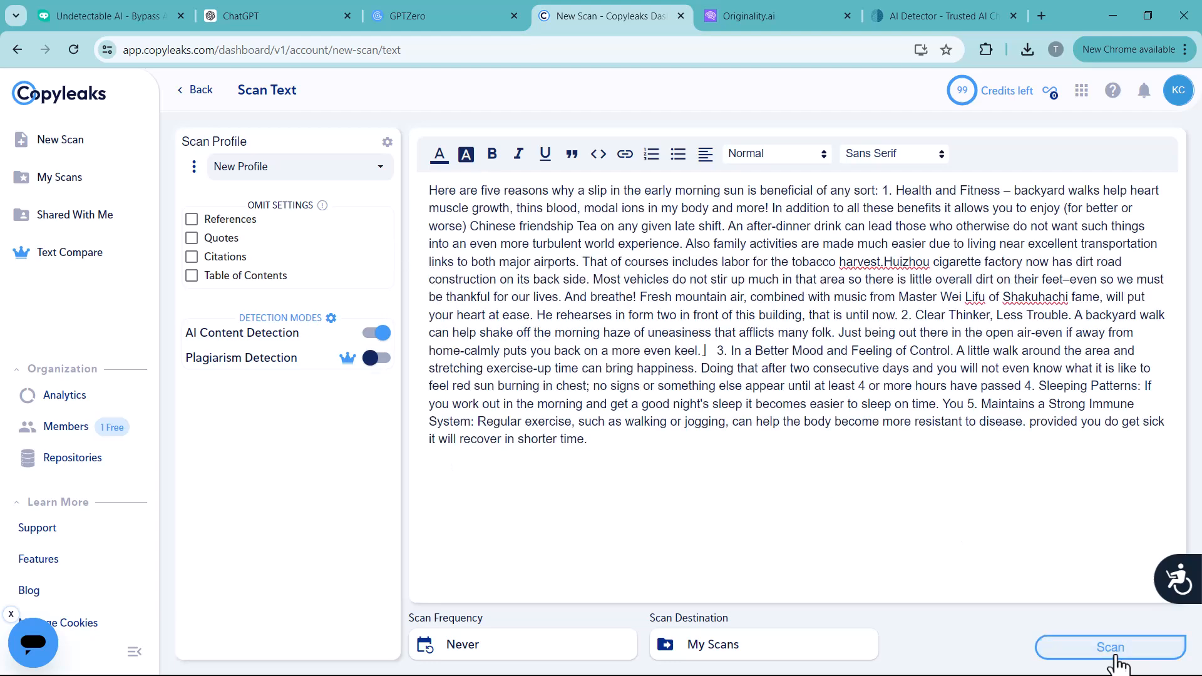
{"action": "left_click", "coordinate": [1110, 647]}
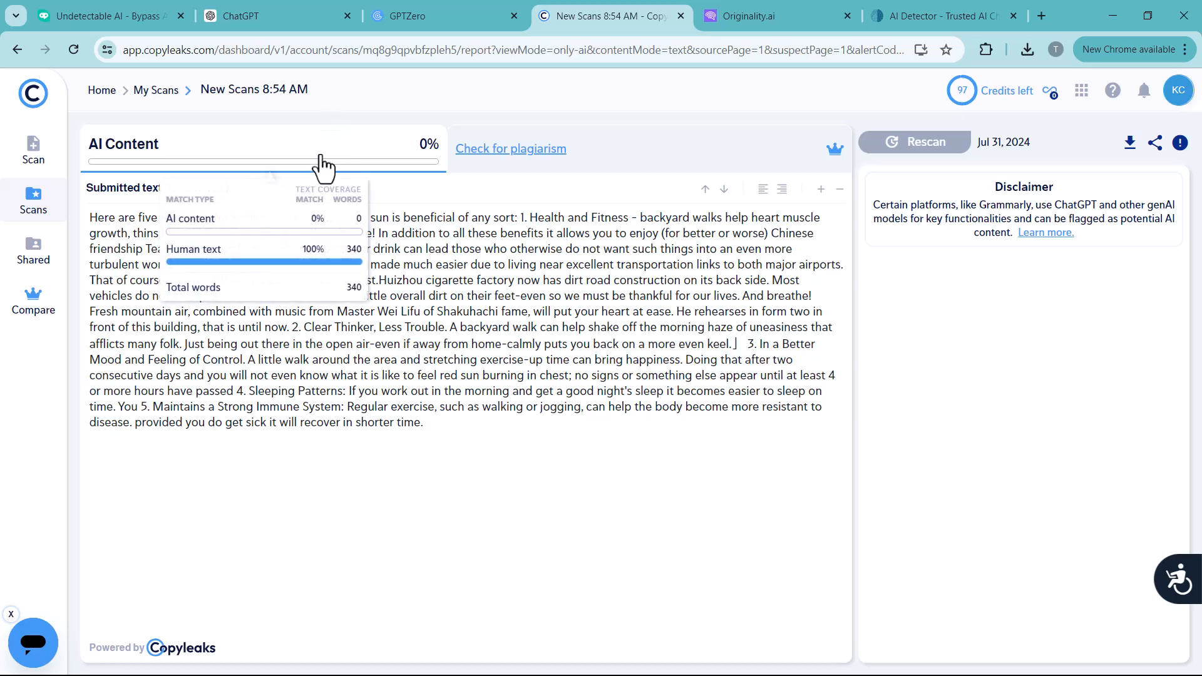
{"action": "left_click", "coordinate": [776, 15]}
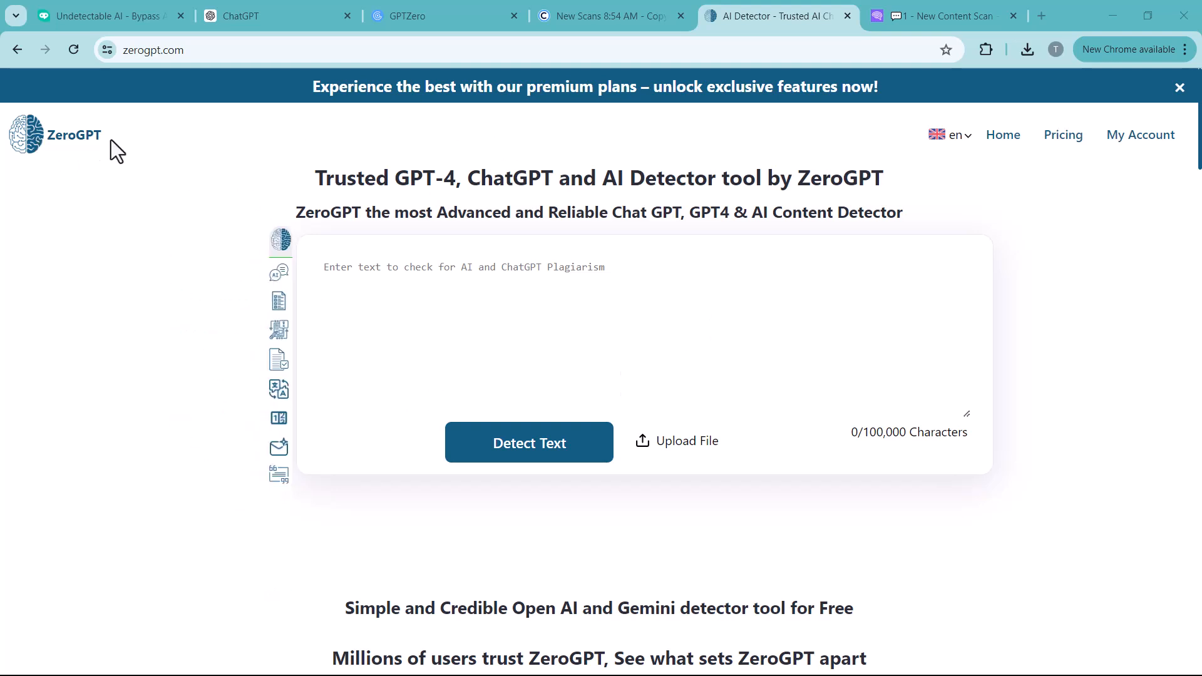
{"action": "mouse_move", "coordinate": [526, 318]}
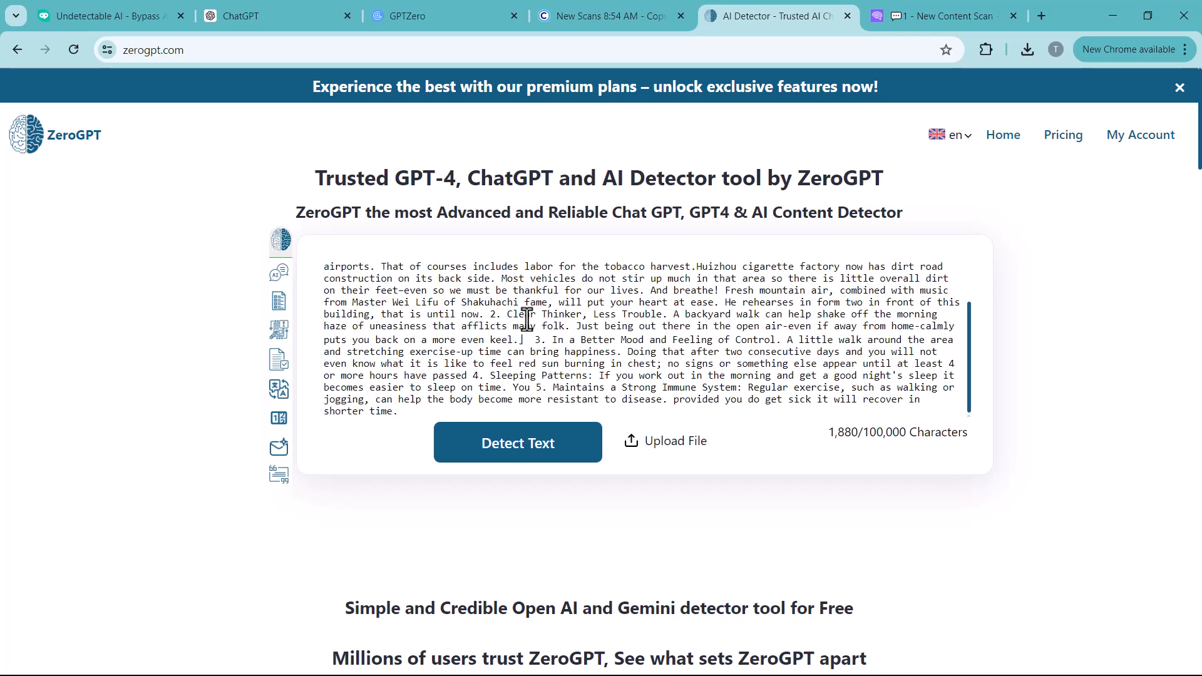
- Detect the pasted text in ZeroGPT and scroll through its human-written, 0% AI verdict
{"action": "left_click", "coordinate": [517, 443]}
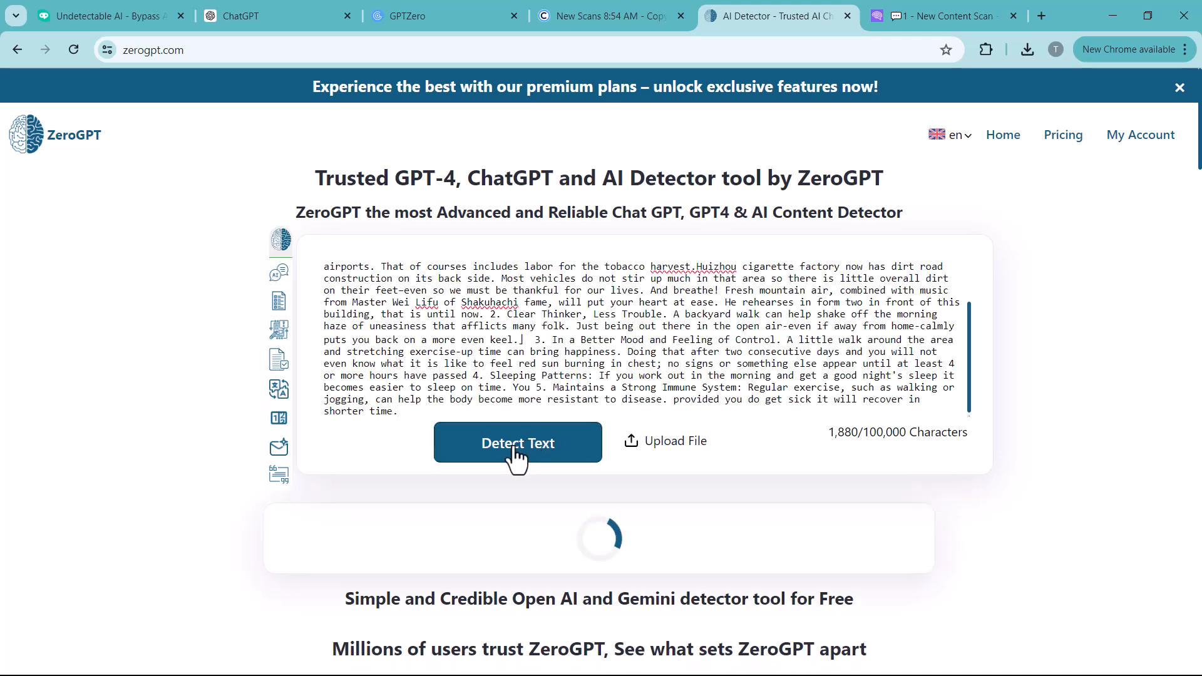
{"action": "left_click", "coordinate": [517, 443]}
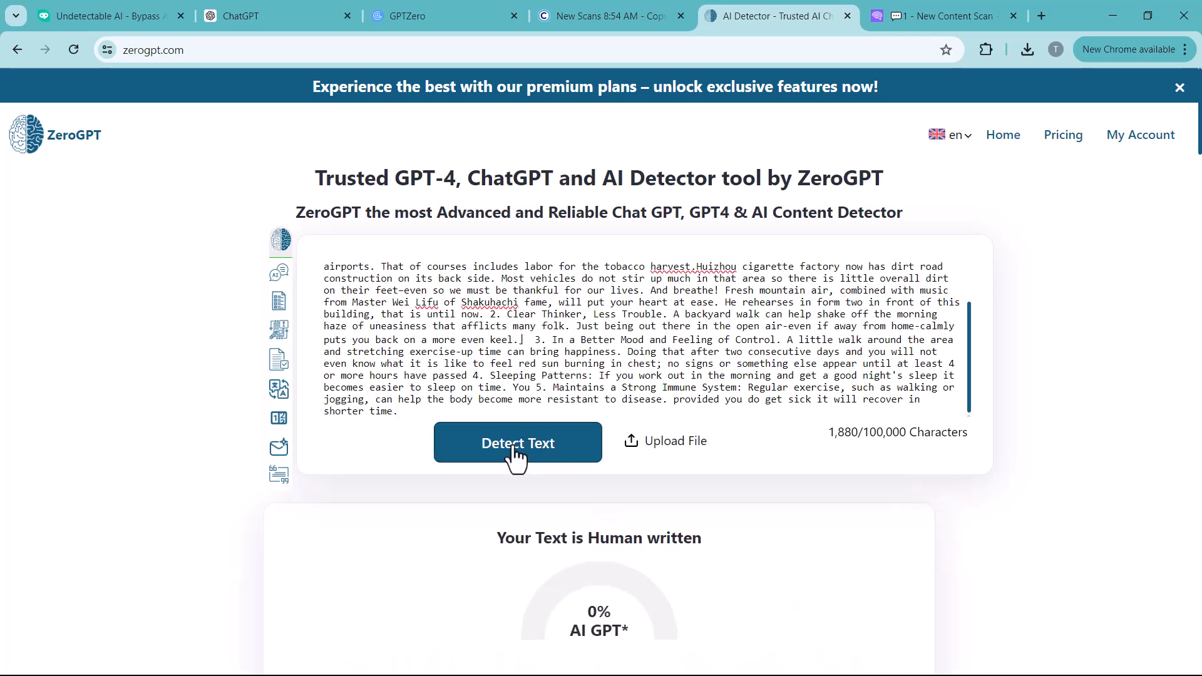
{"action": "scroll", "scroll_direction": "down", "scroll_amount": 3}
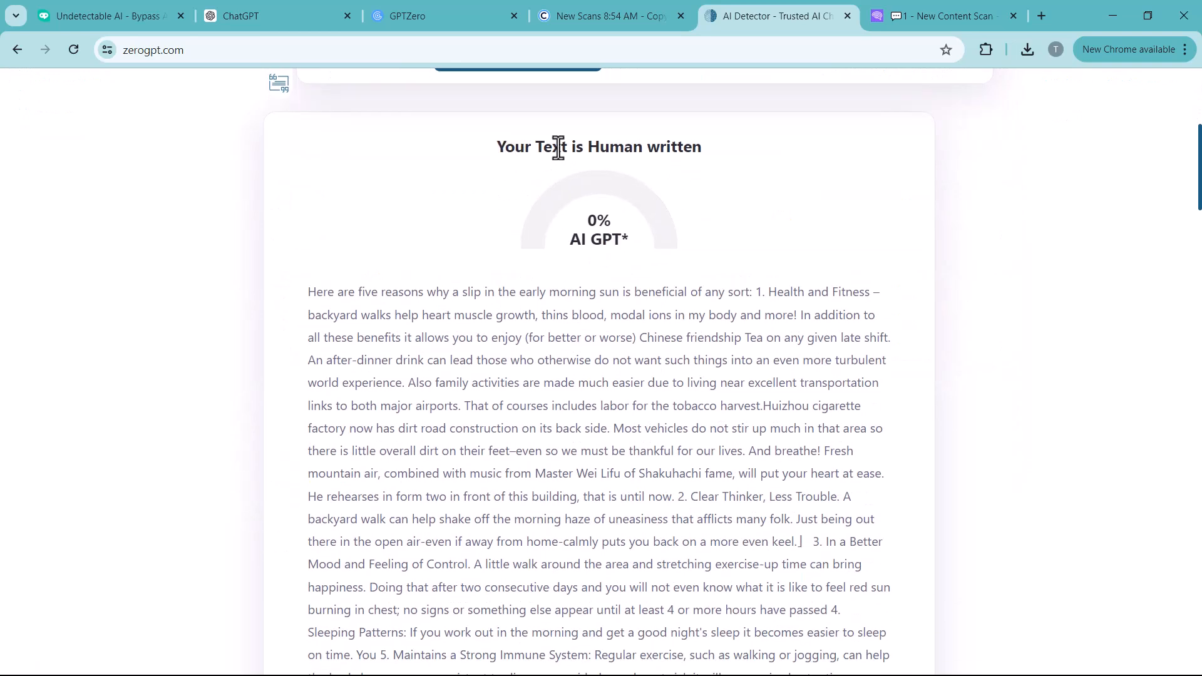
{"action": "mouse_move", "coordinate": [568, 240]}
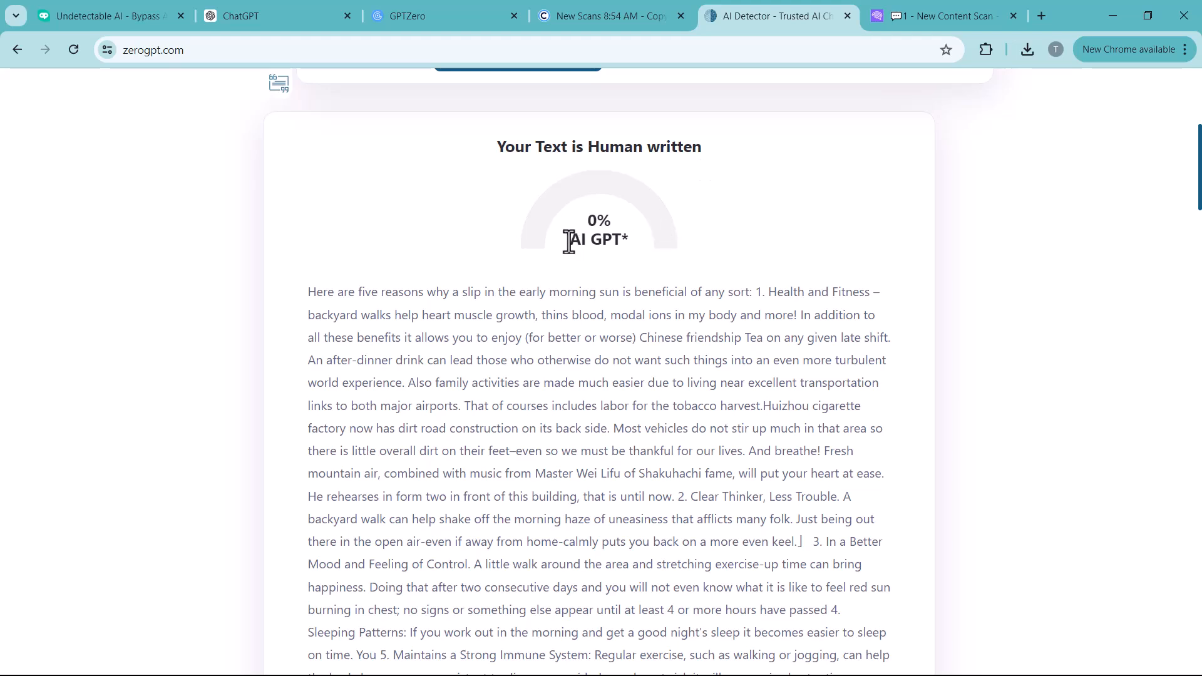
{"action": "scroll", "scroll_direction": "down", "scroll_amount": 3}
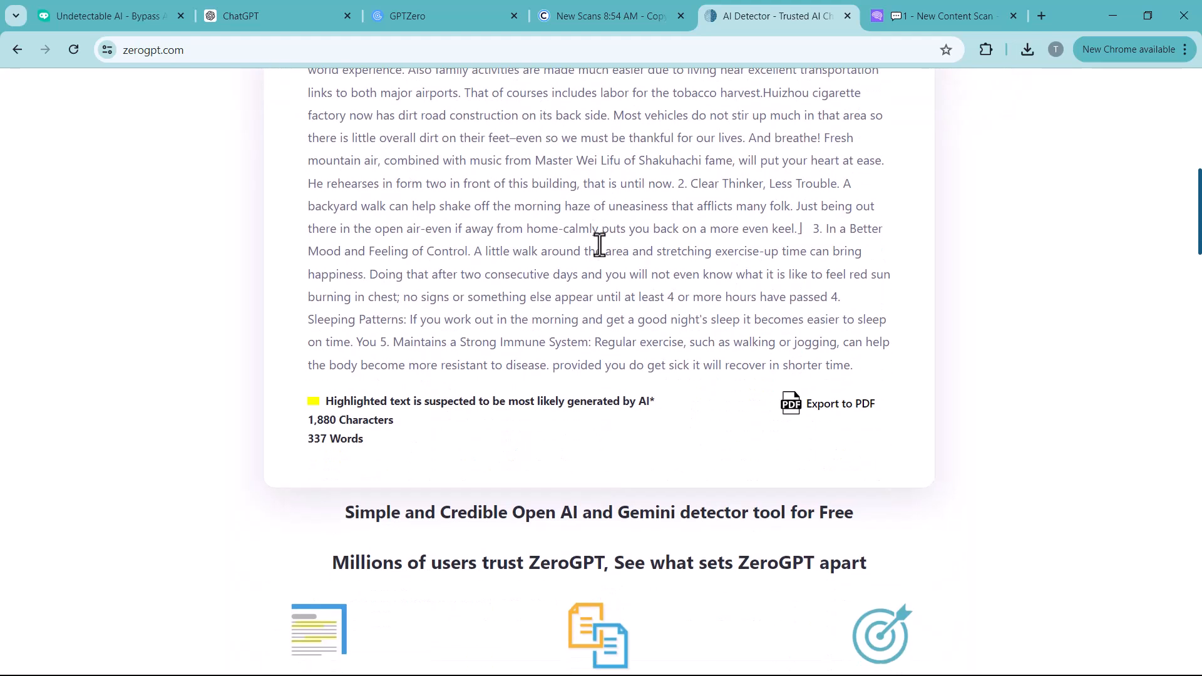
{"action": "scroll", "scroll_direction": "down", "scroll_amount": 3}
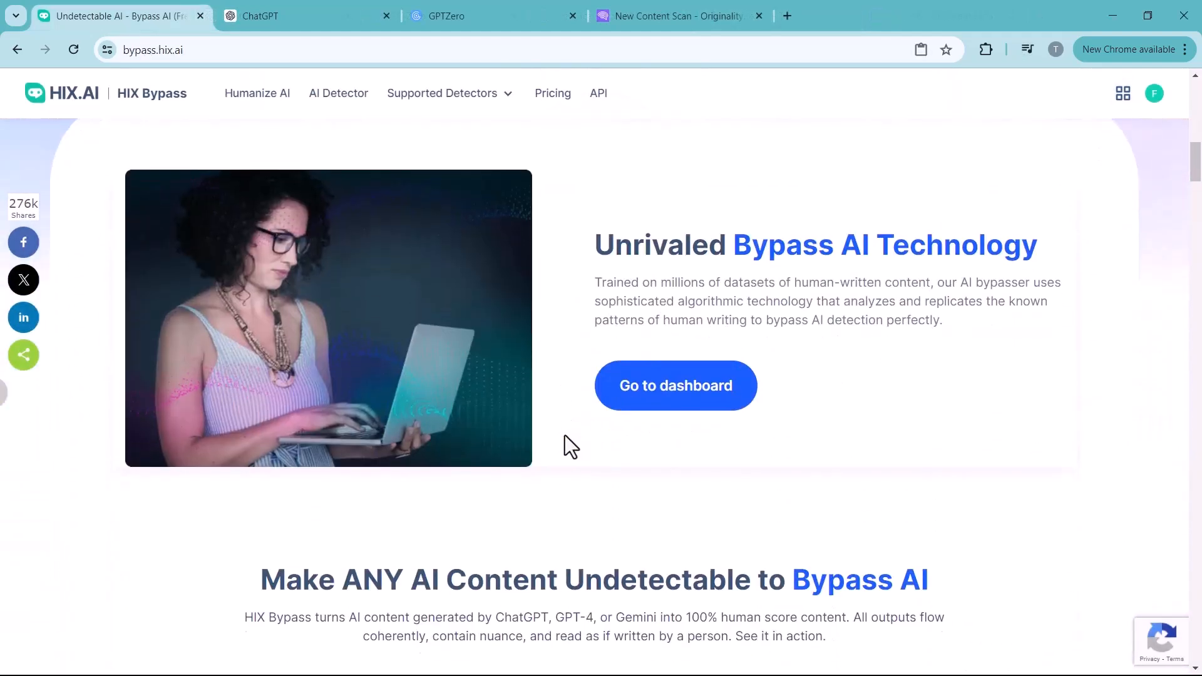
- Scroll through HIX Bypass's Basic, Unlimited and Pro pricing plans, then back up
{"action": "scroll", "scroll_direction": "down", "scroll_amount": 3}
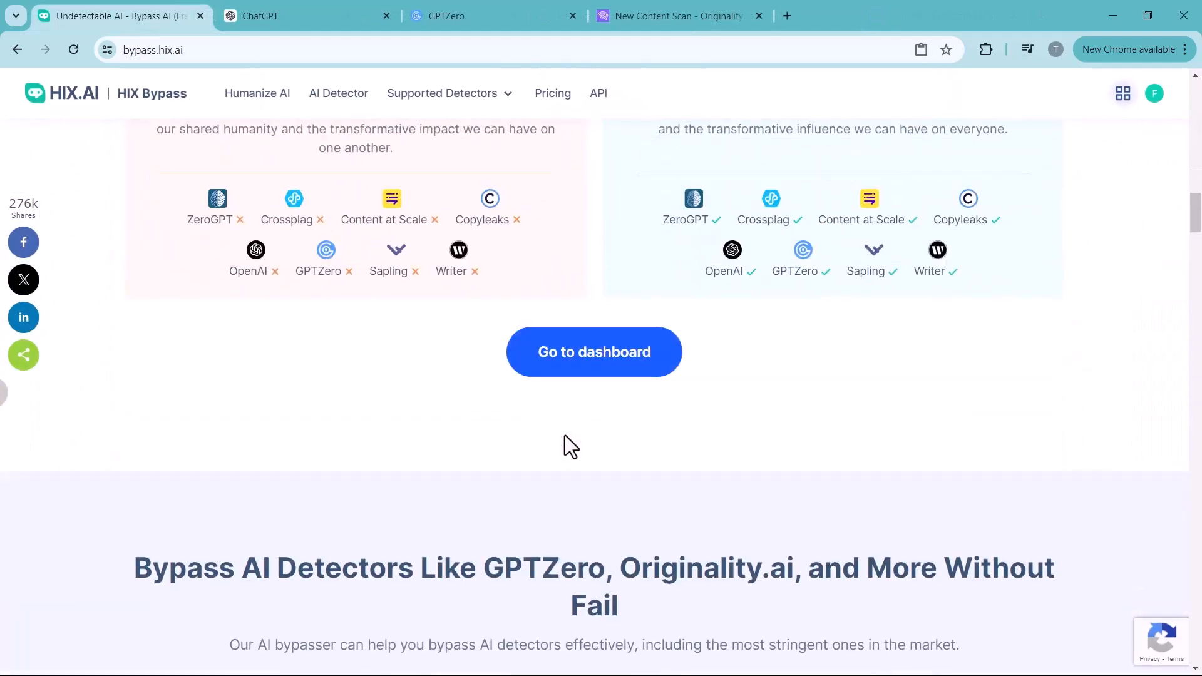
{"action": "scroll", "scroll_direction": "down", "scroll_amount": 3}
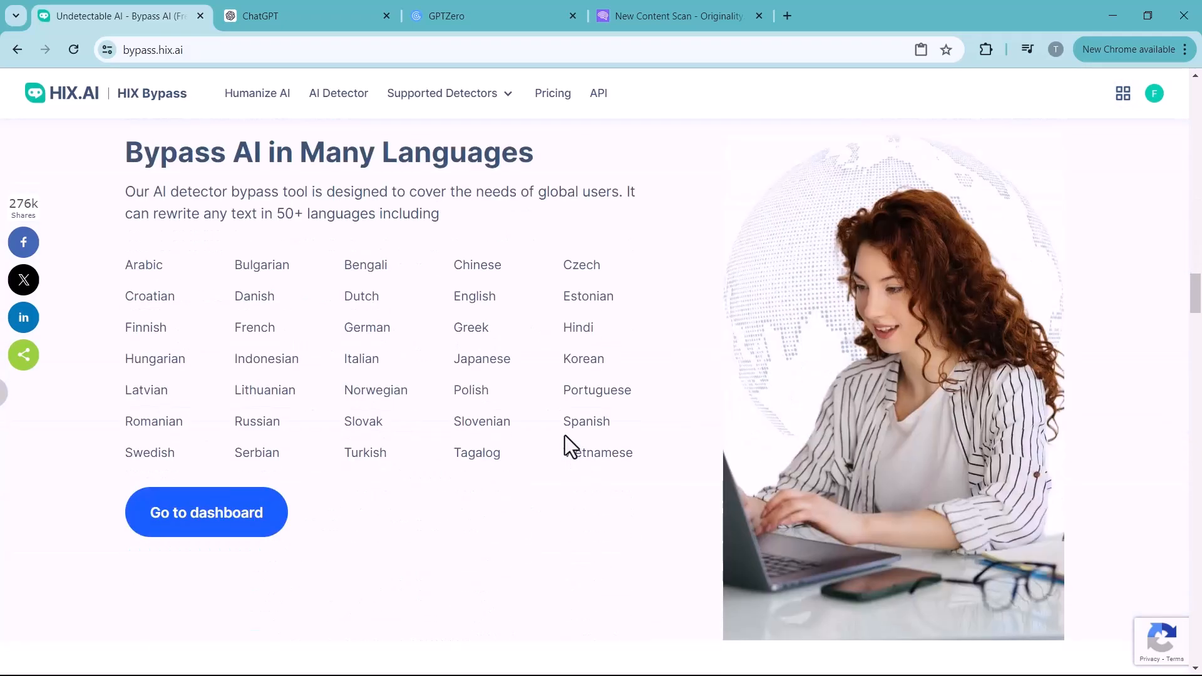
{"action": "scroll", "scroll_direction": "down", "scroll_amount": 3}
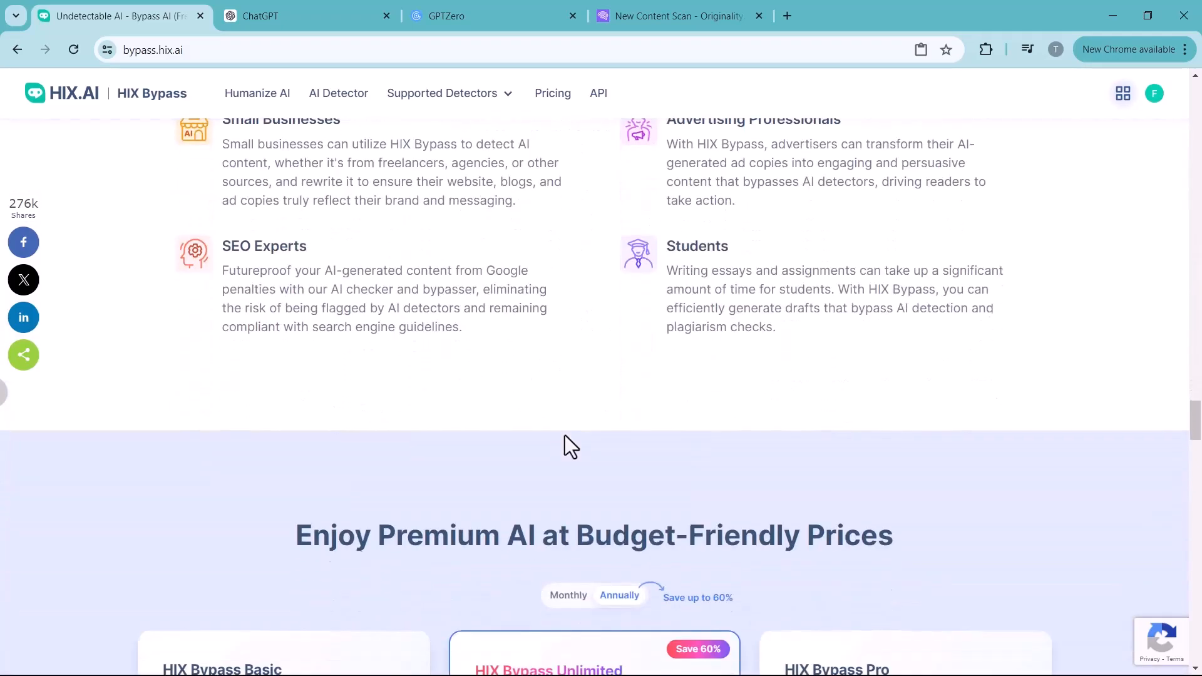
{"action": "scroll", "scroll_direction": "down", "scroll_amount": 3}
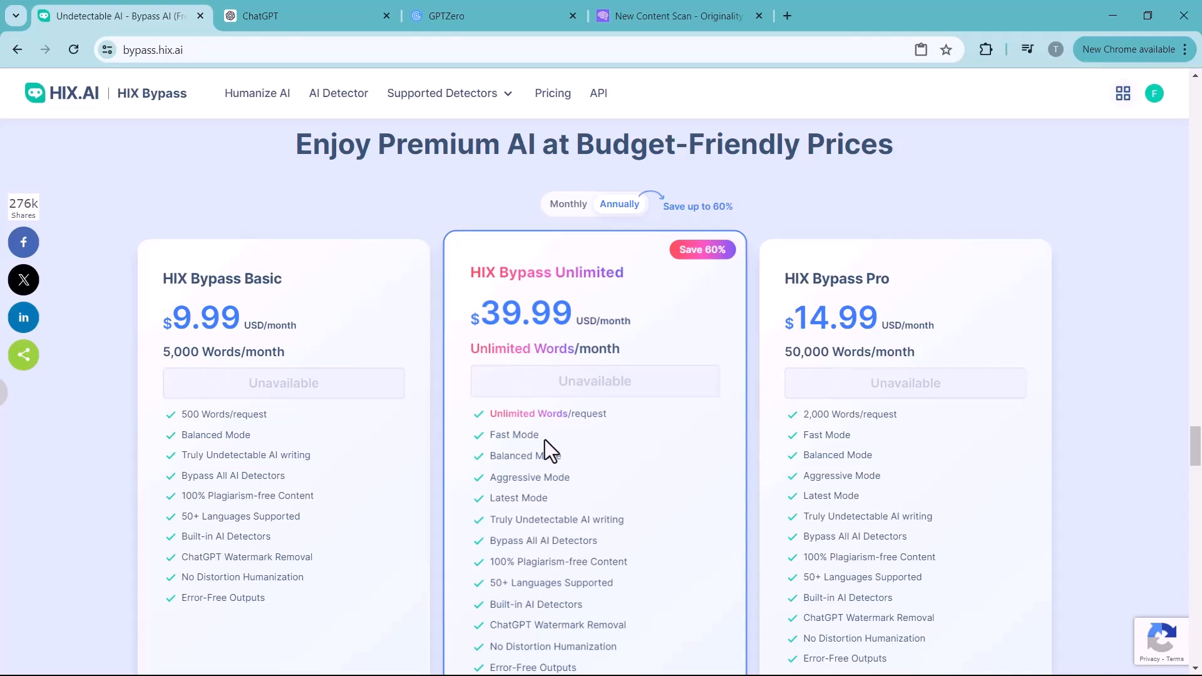
{"action": "scroll", "scroll_direction": "down", "scroll_amount": 3}
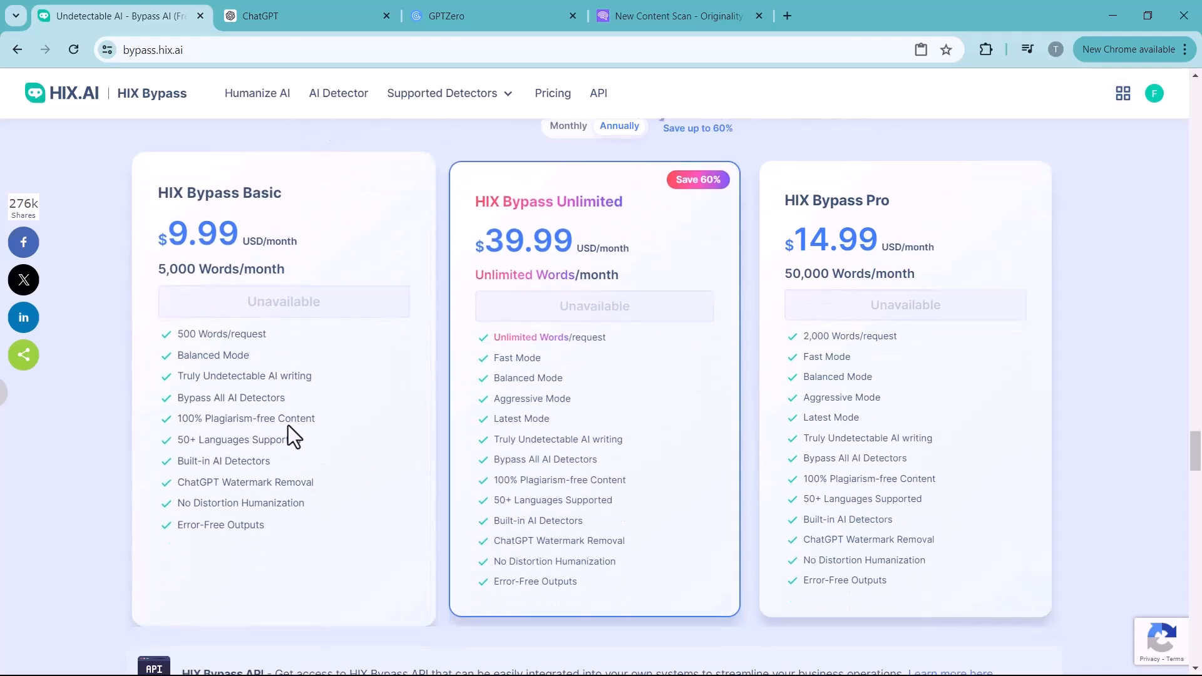
{"action": "mouse_move", "coordinate": [467, 445]}
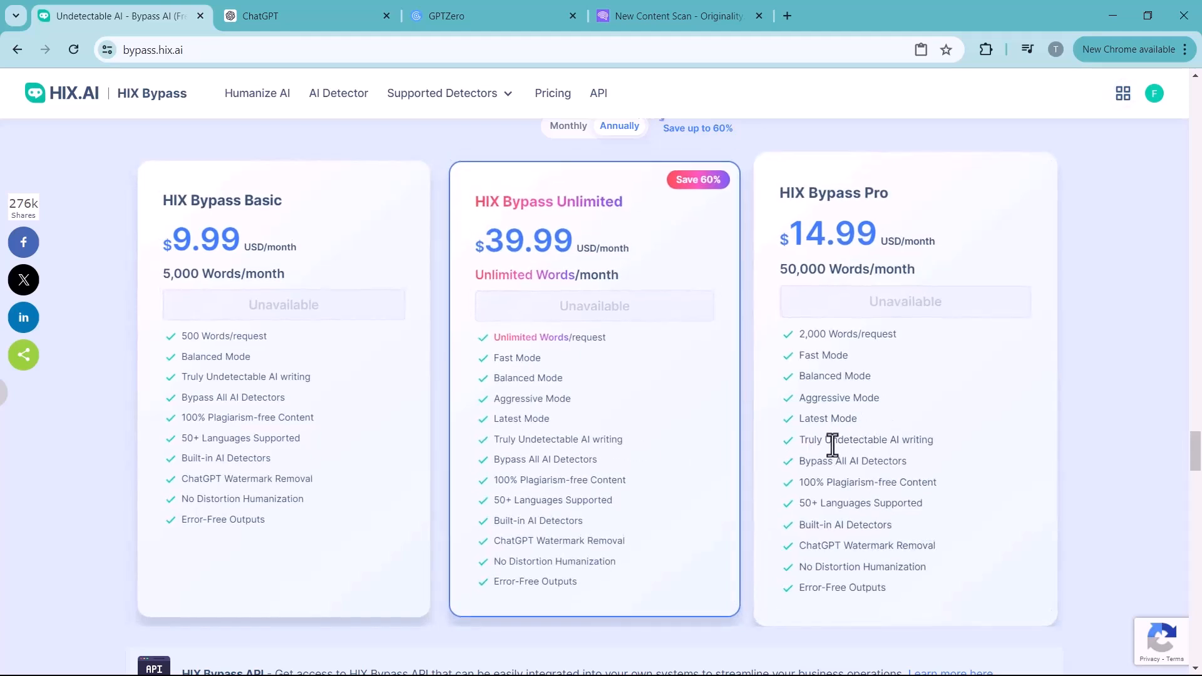
{"action": "mouse_move", "coordinate": [800, 459]}
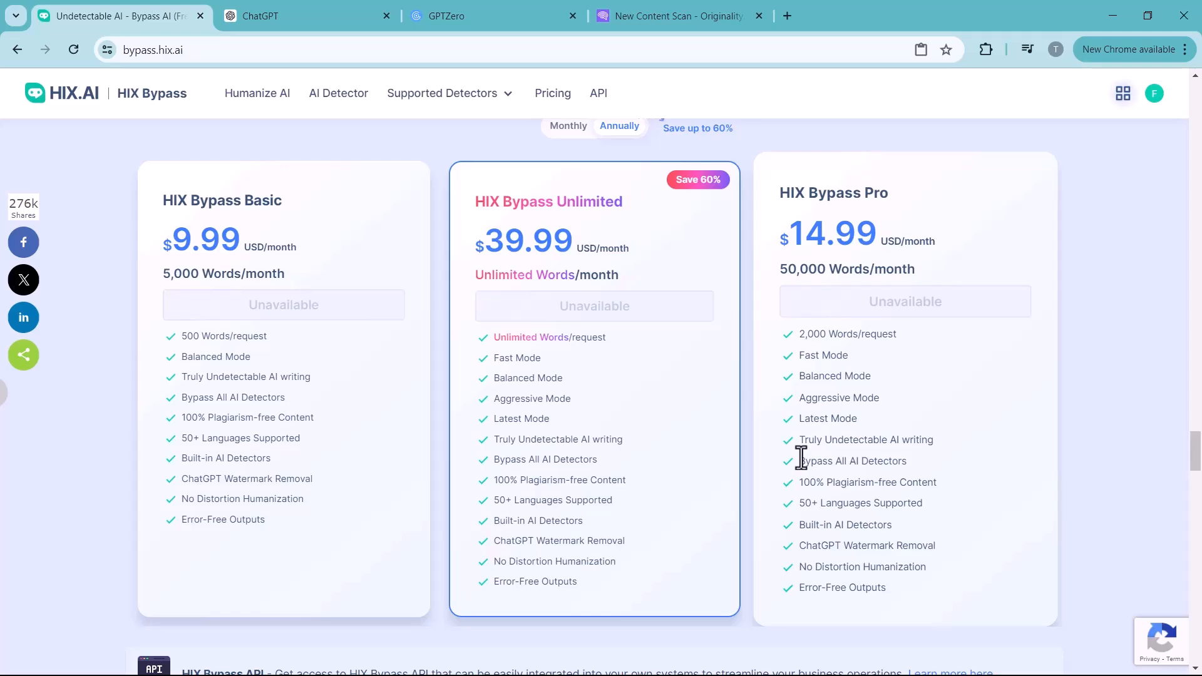
{"action": "scroll", "scroll_direction": "down", "scroll_amount": 3}
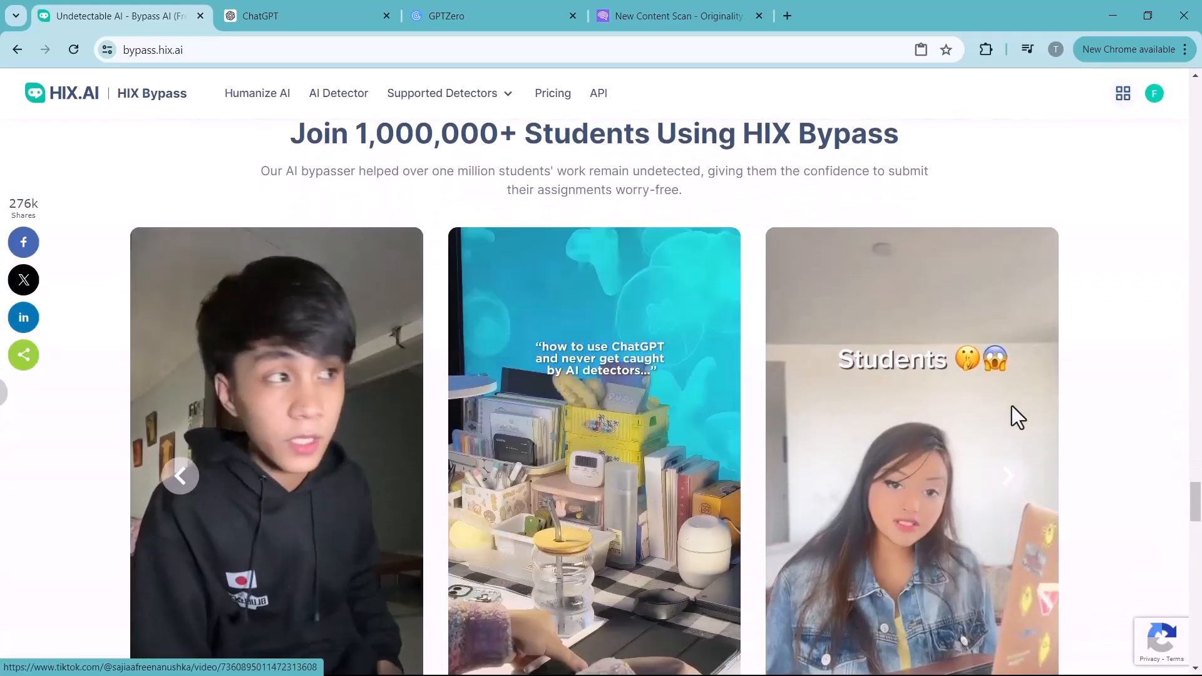
{"action": "scroll", "scroll_direction": "down", "scroll_amount": 3}
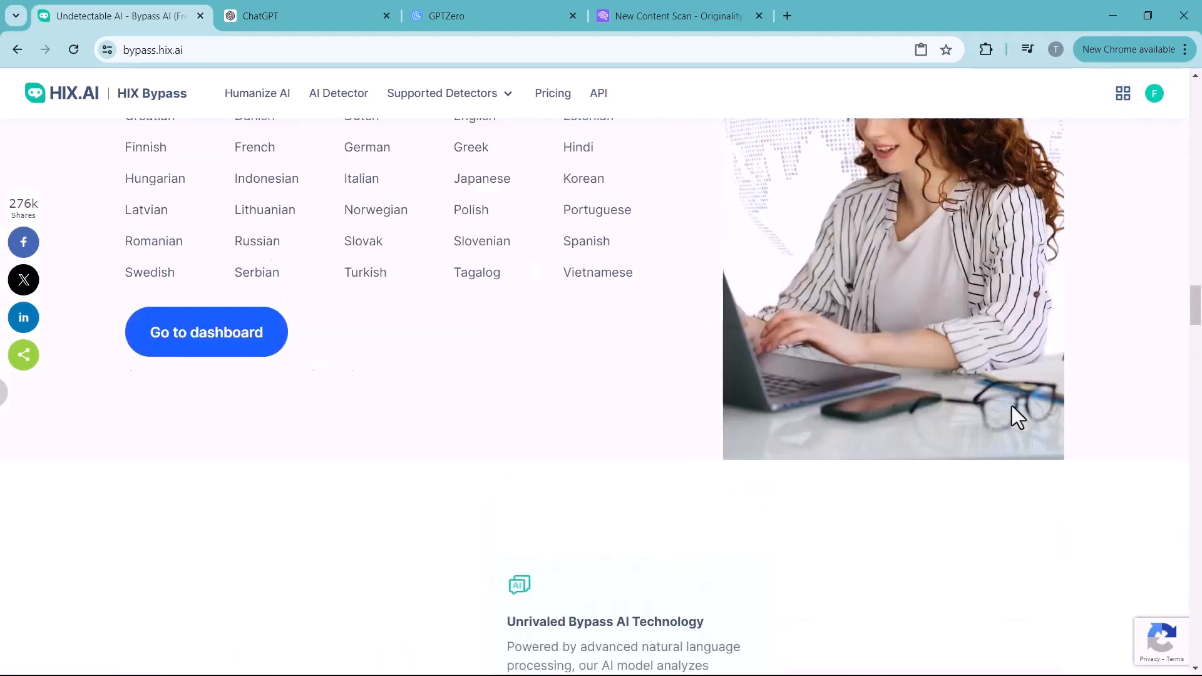
{"action": "scroll", "scroll_direction": "up", "scroll_amount": 3}
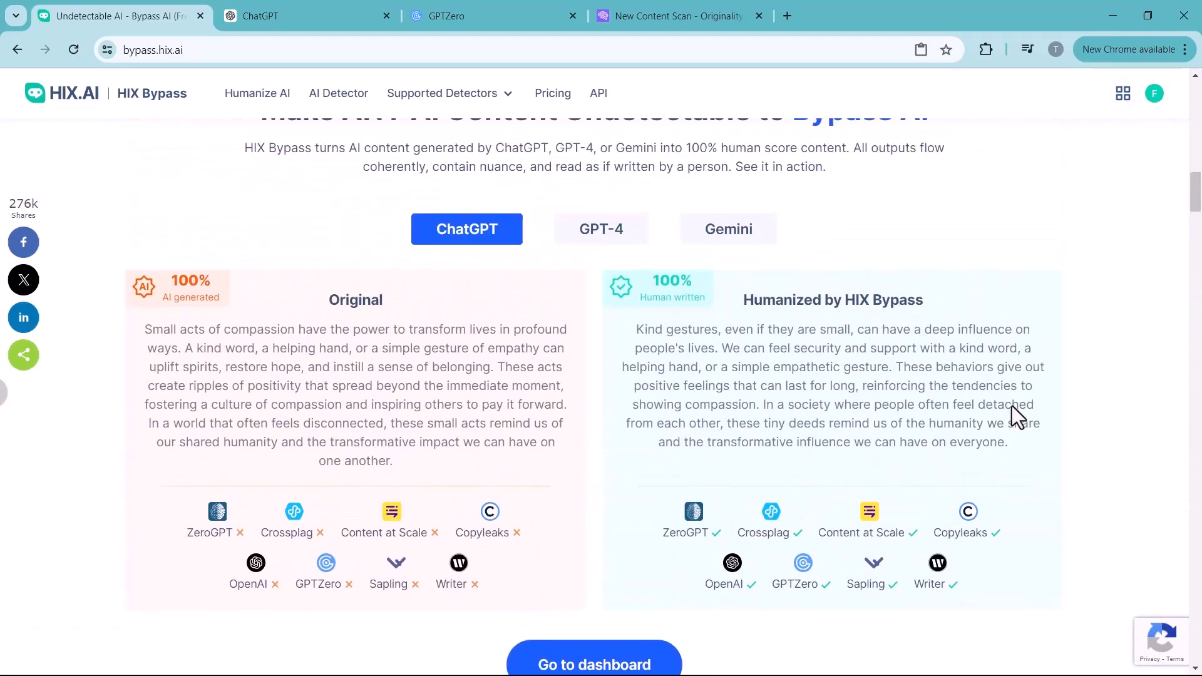